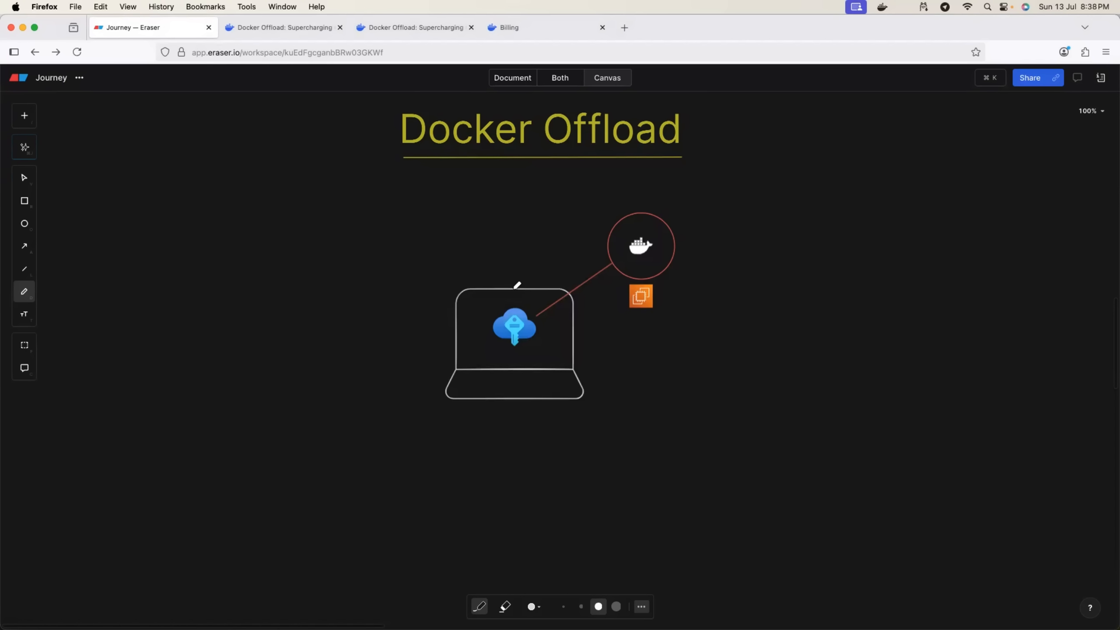
mouse_move(534, 345)
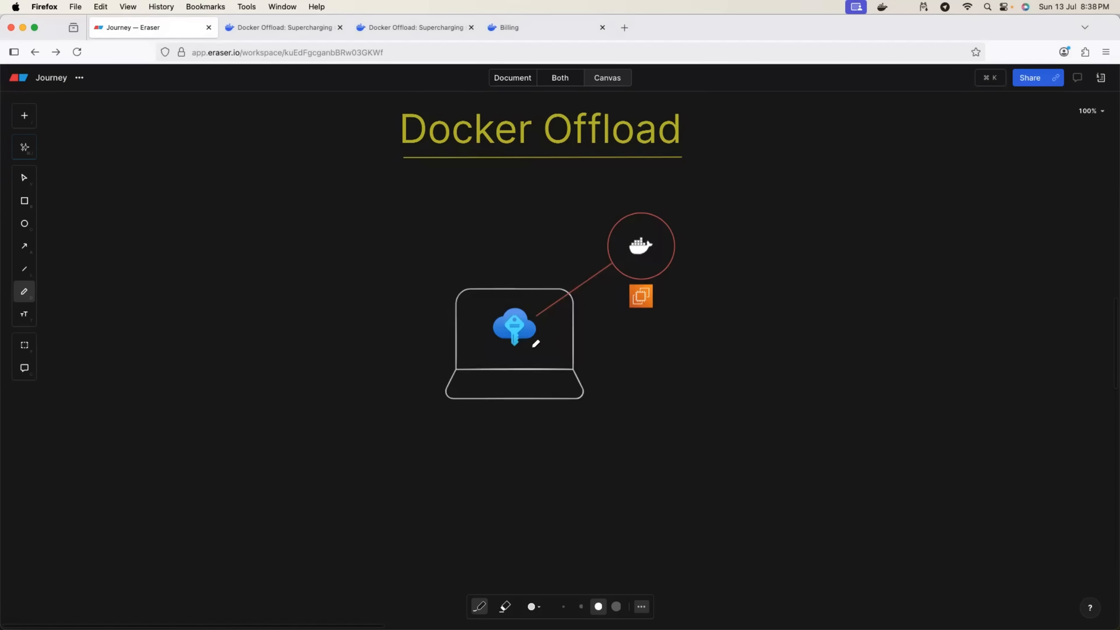
mouse_move(538, 357)
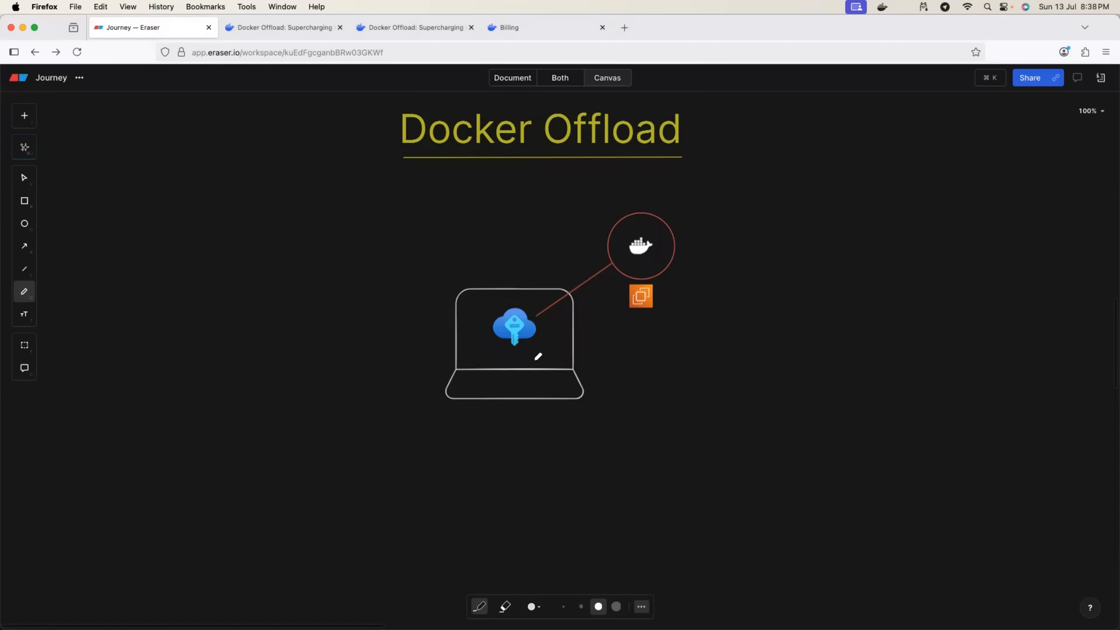
mouse_move(522, 377)
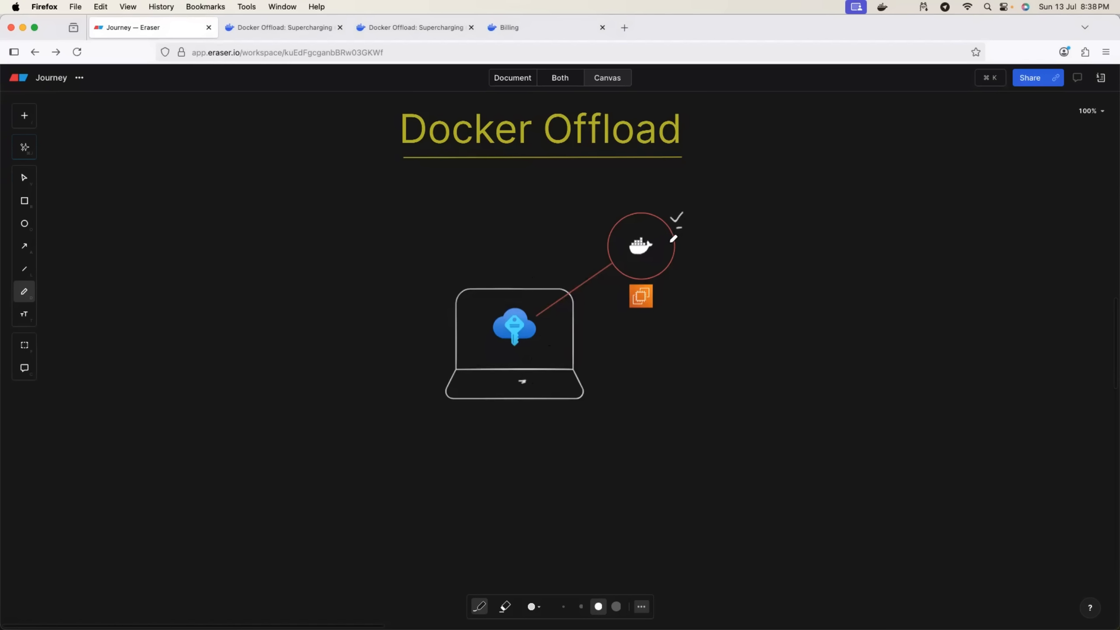
mouse_move(649, 230)
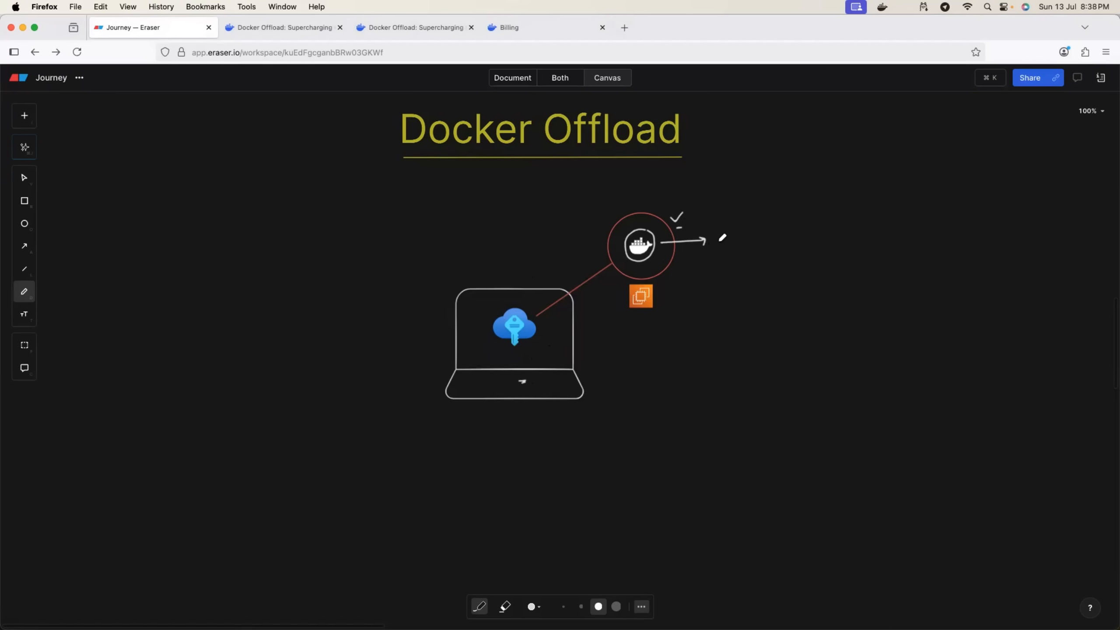
mouse_move(717, 233)
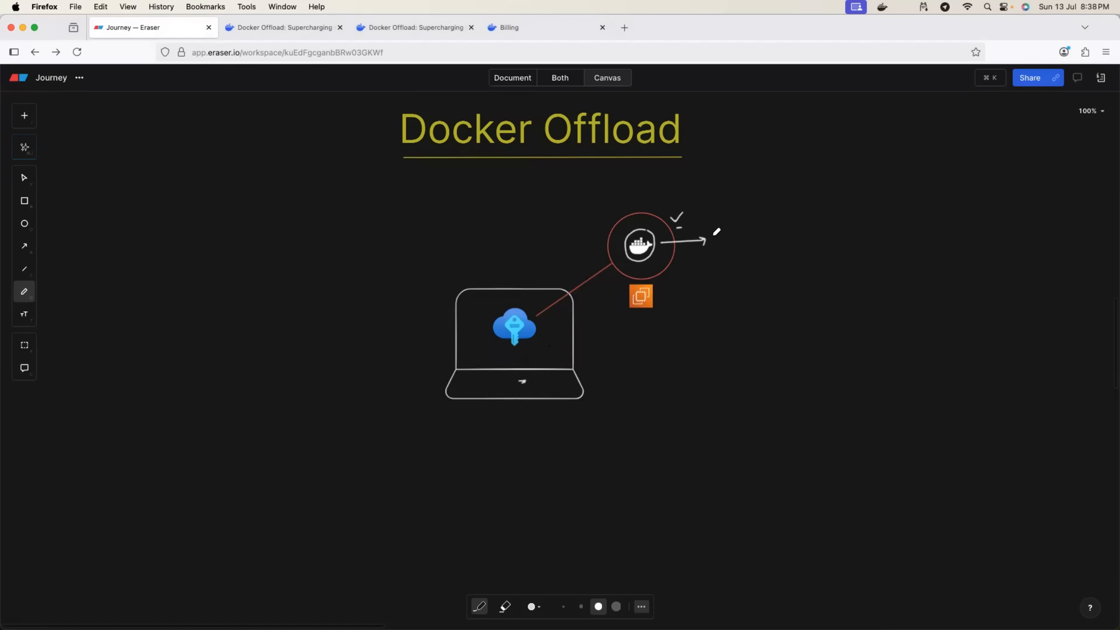
- Handwrite the 'App' label at the arrow from the Docker circle
type("App")
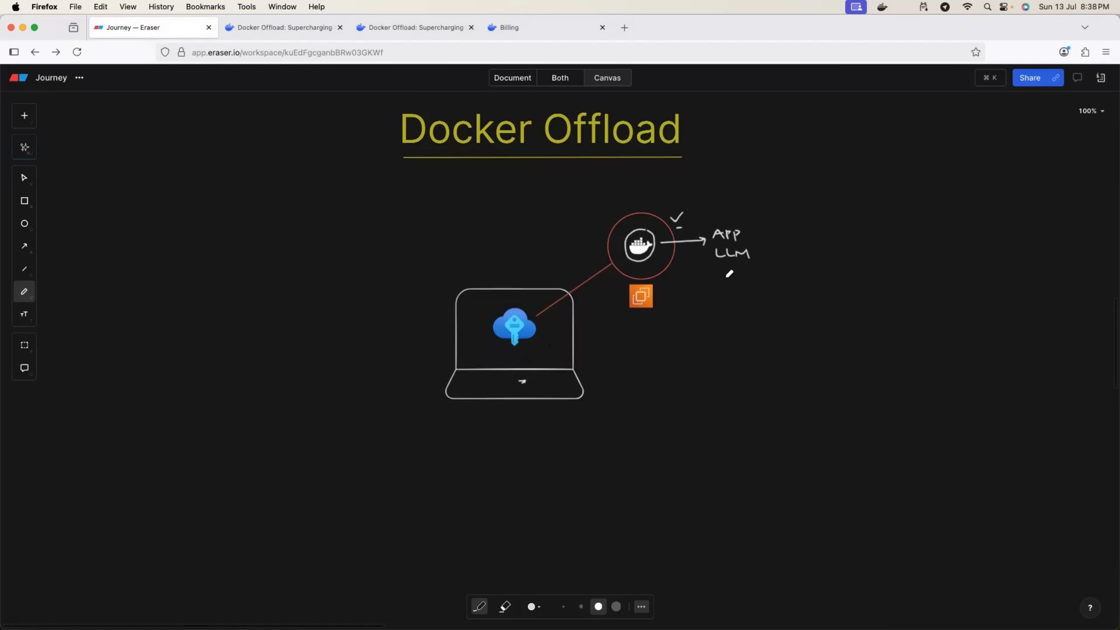
mouse_move(703, 297)
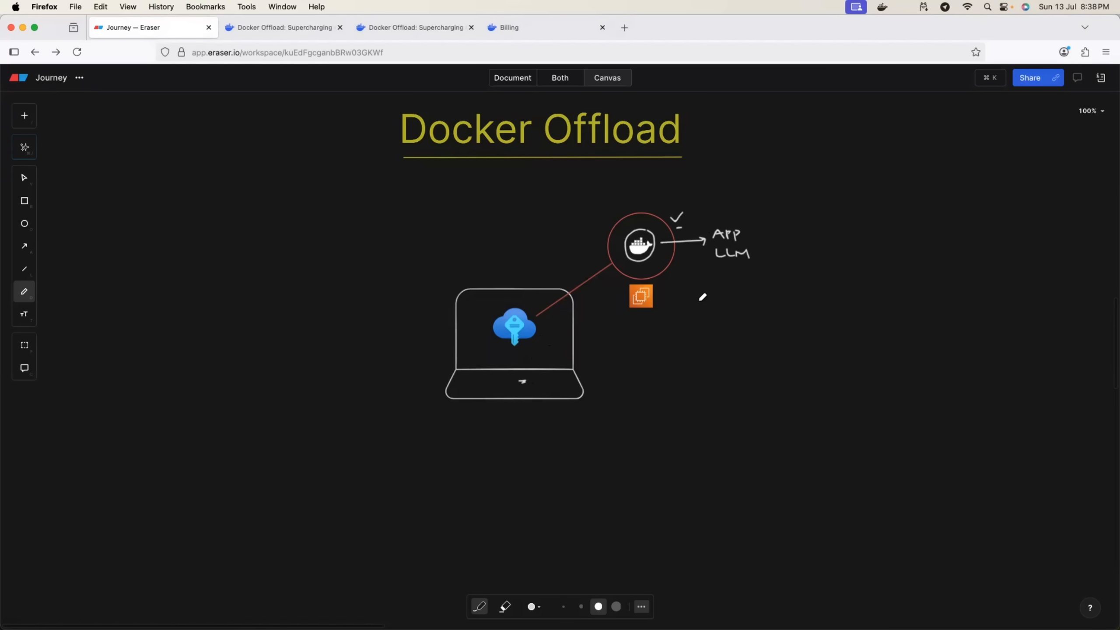
mouse_move(693, 301)
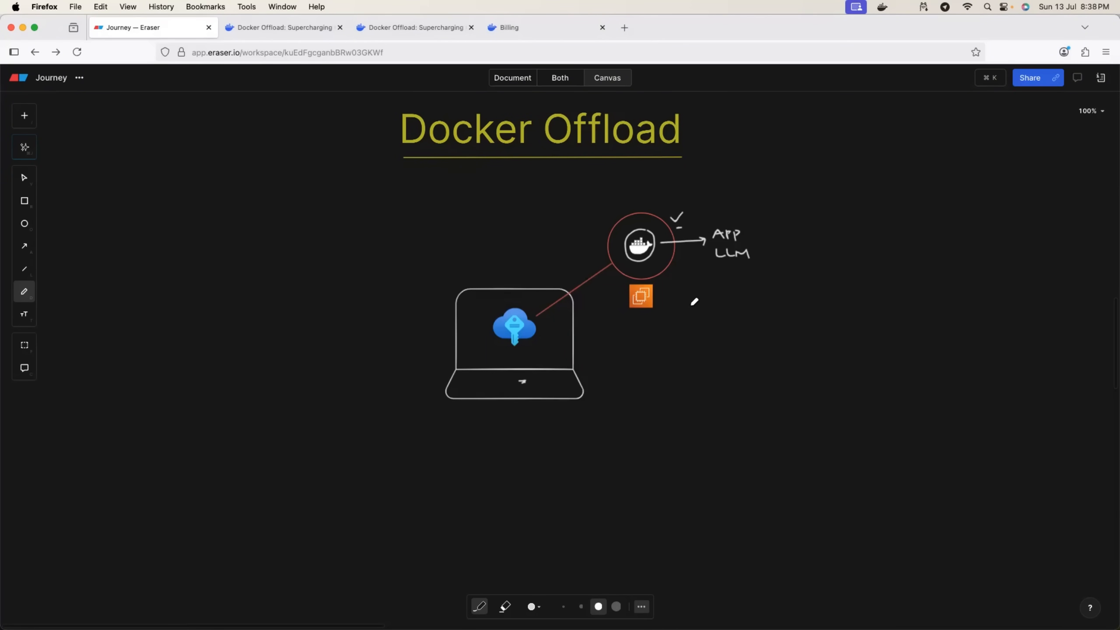
mouse_move(578, 373)
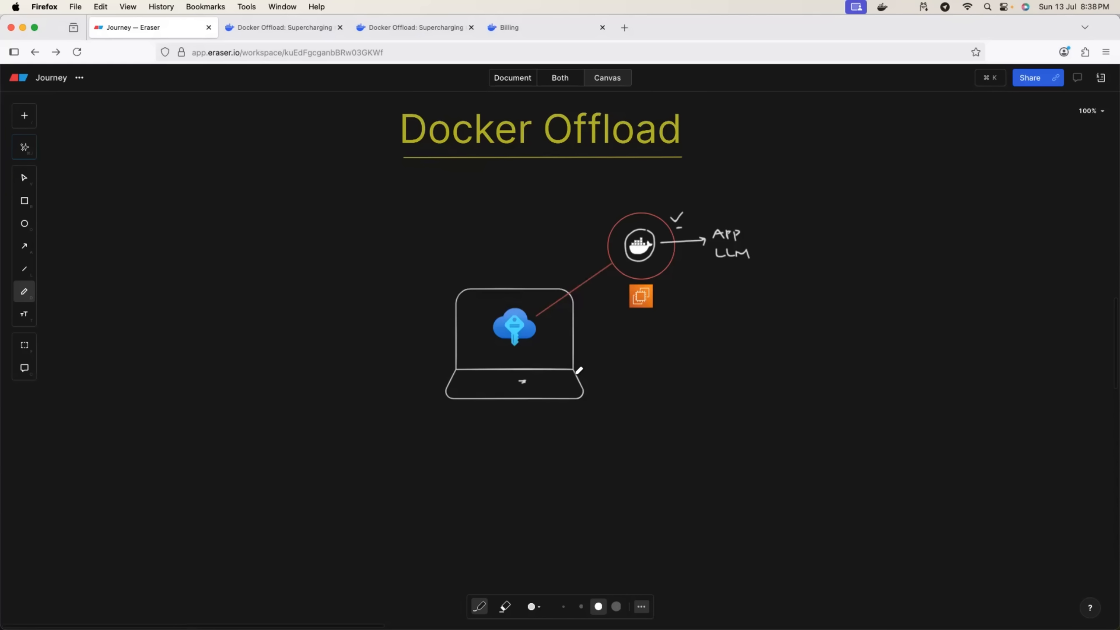
mouse_move(627, 275)
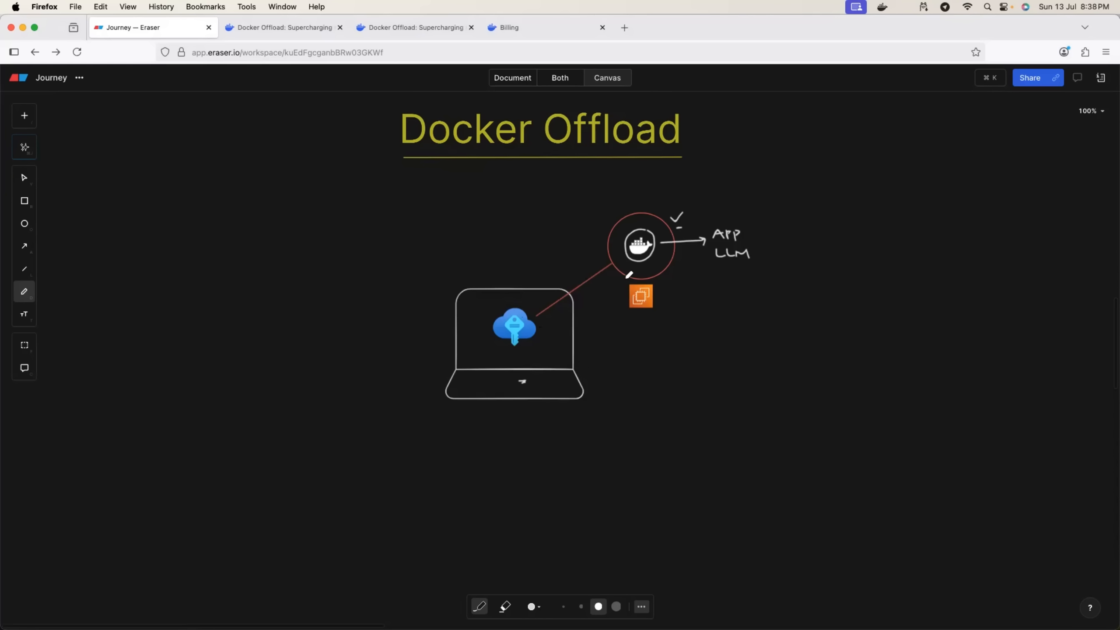
mouse_move(541, 380)
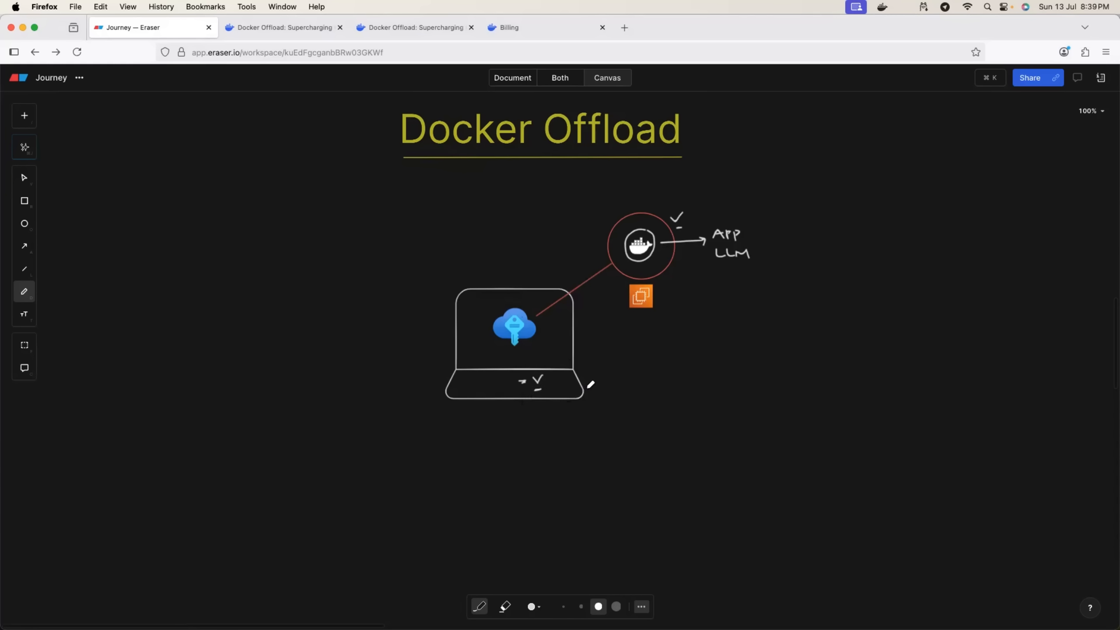
mouse_move(742, 218)
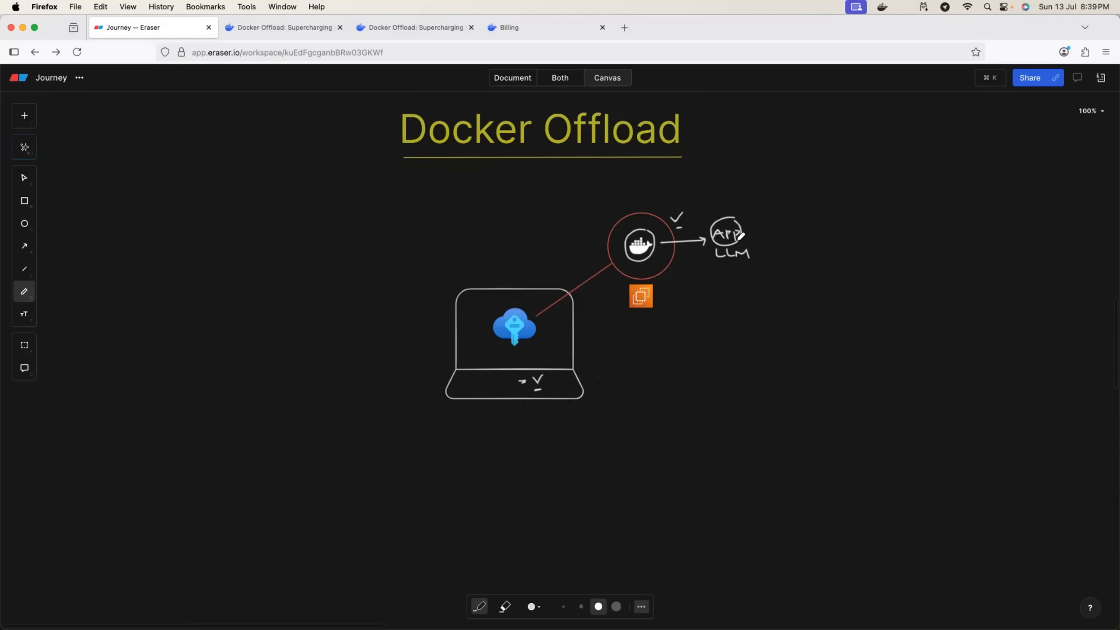
mouse_move(763, 286)
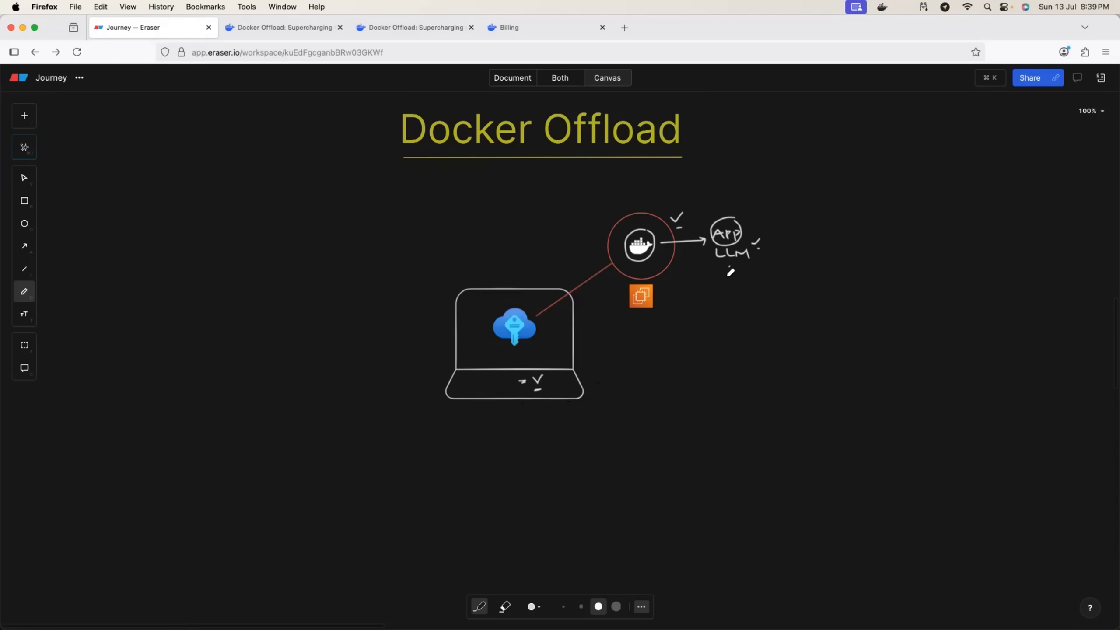
mouse_move(576, 374)
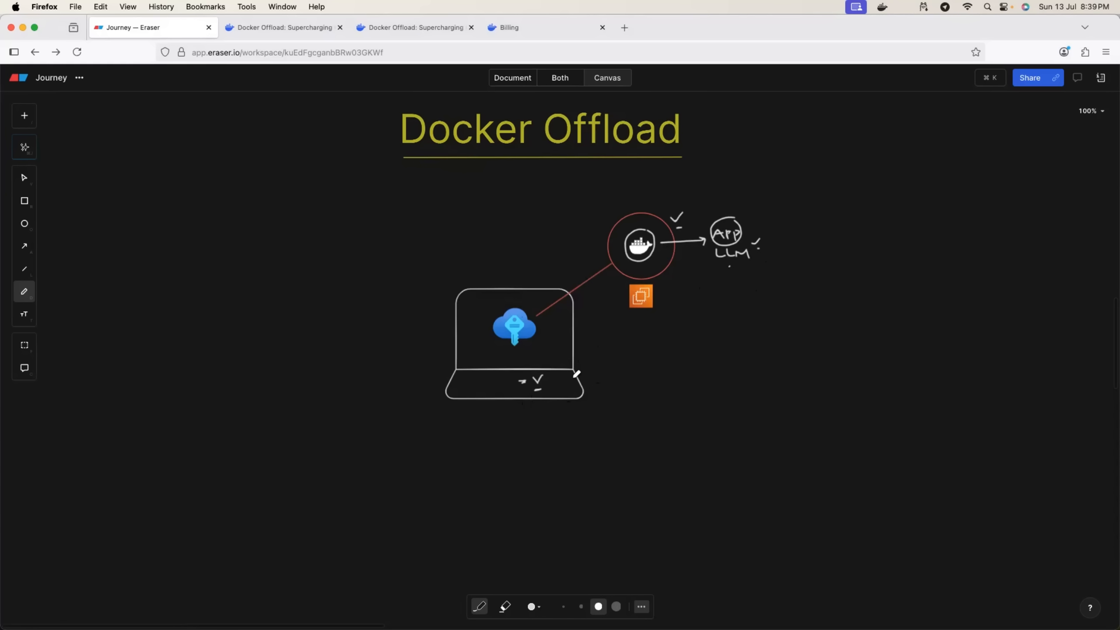
mouse_move(564, 368)
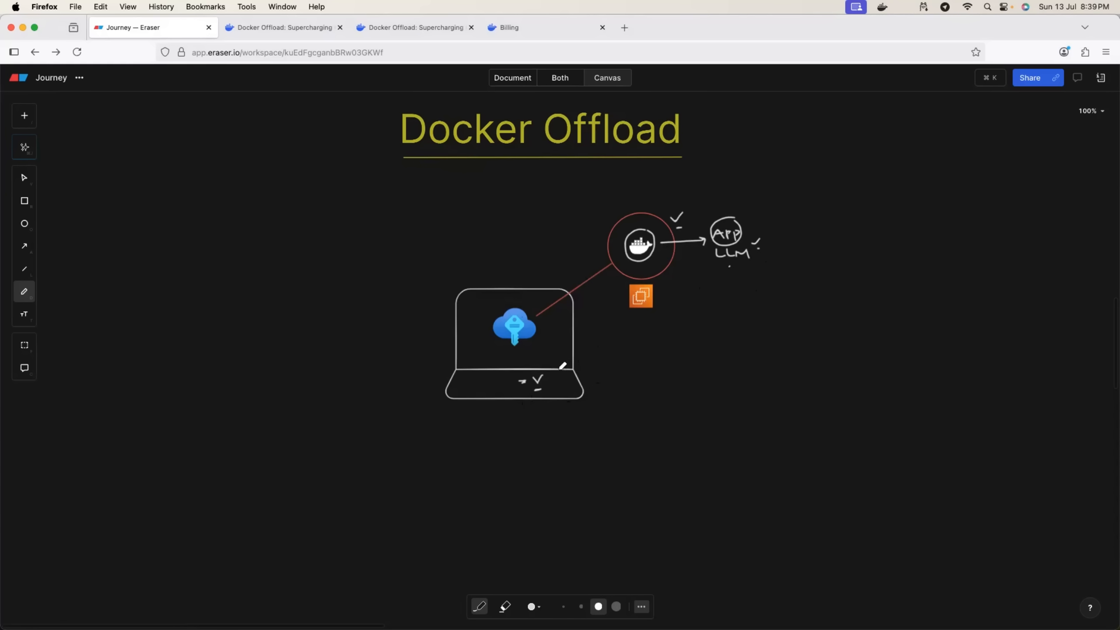
mouse_move(522, 298)
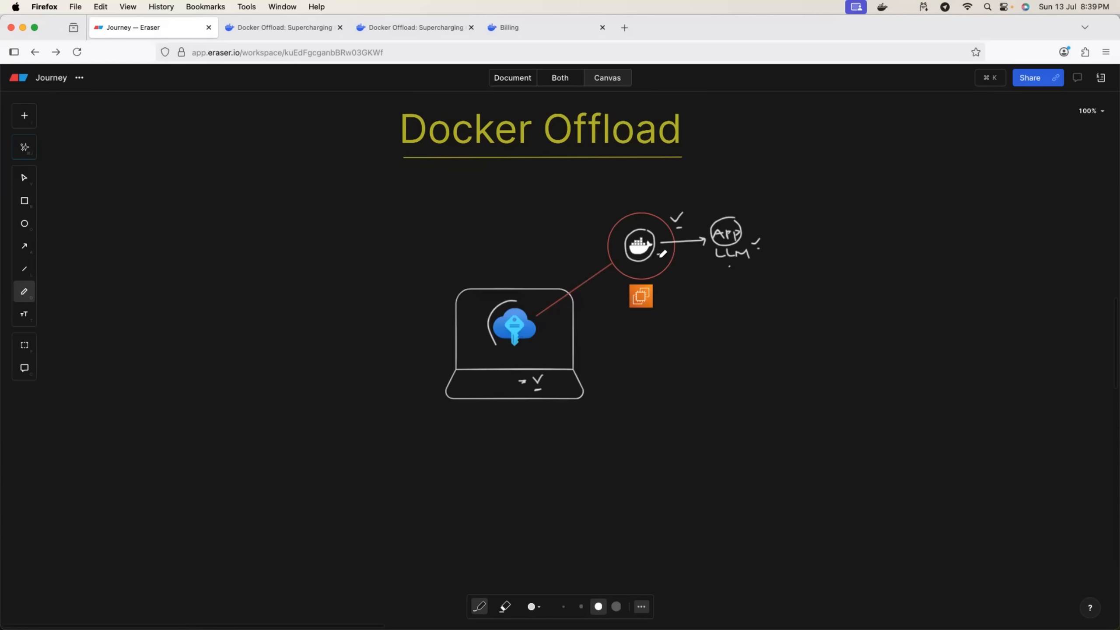
mouse_move(589, 295)
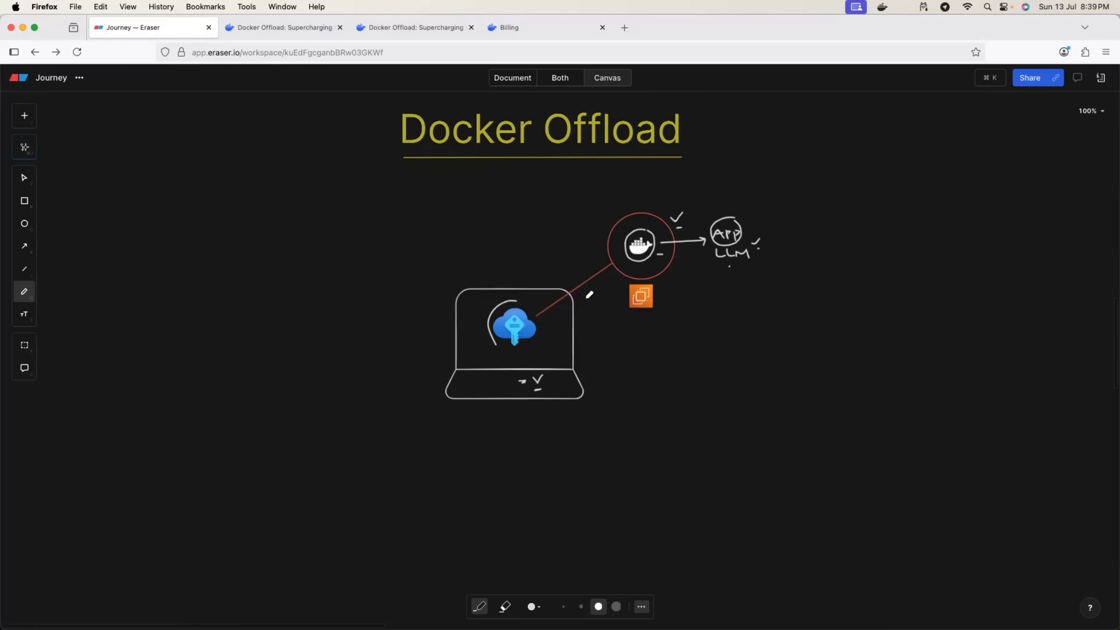
mouse_move(479, 275)
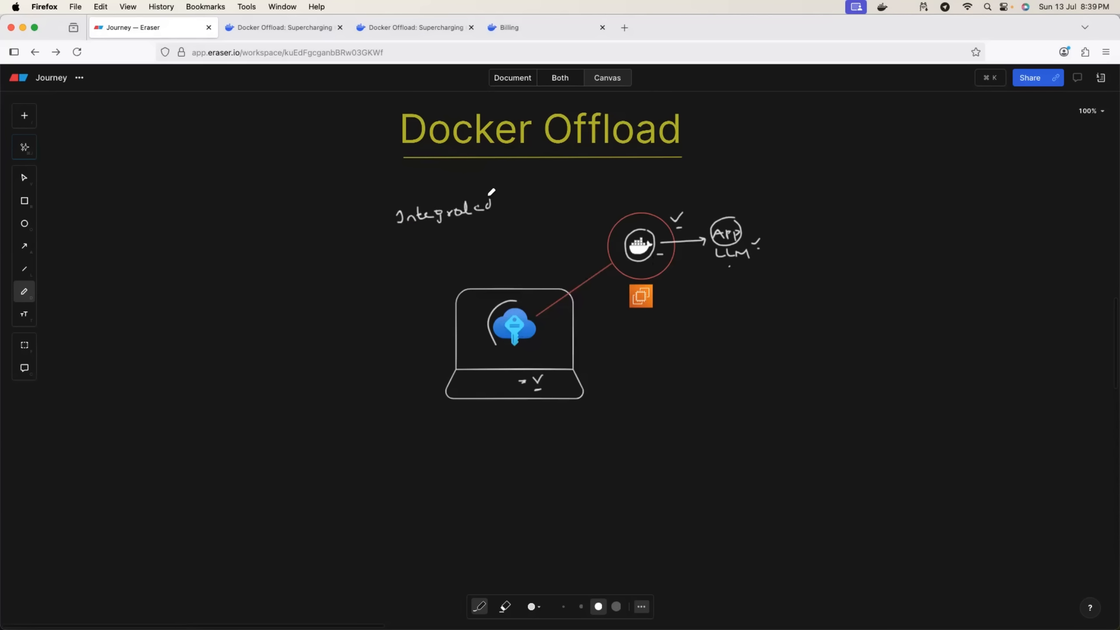
- Underline the handwritten word 'Integrated'
left_click_drag(429, 221, 461, 225)
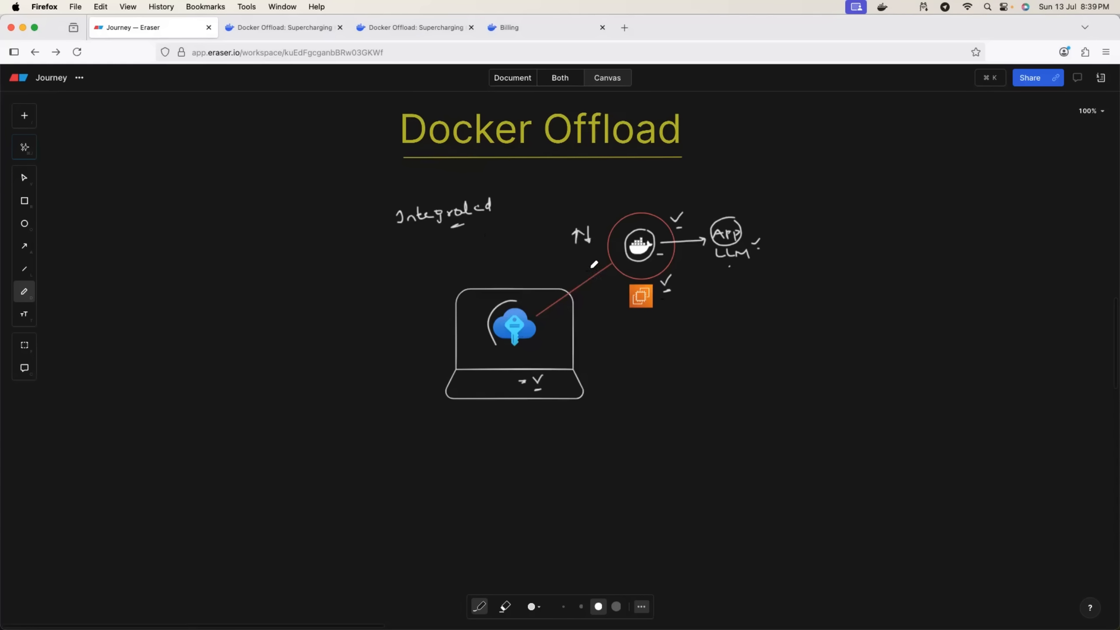
mouse_move(597, 266)
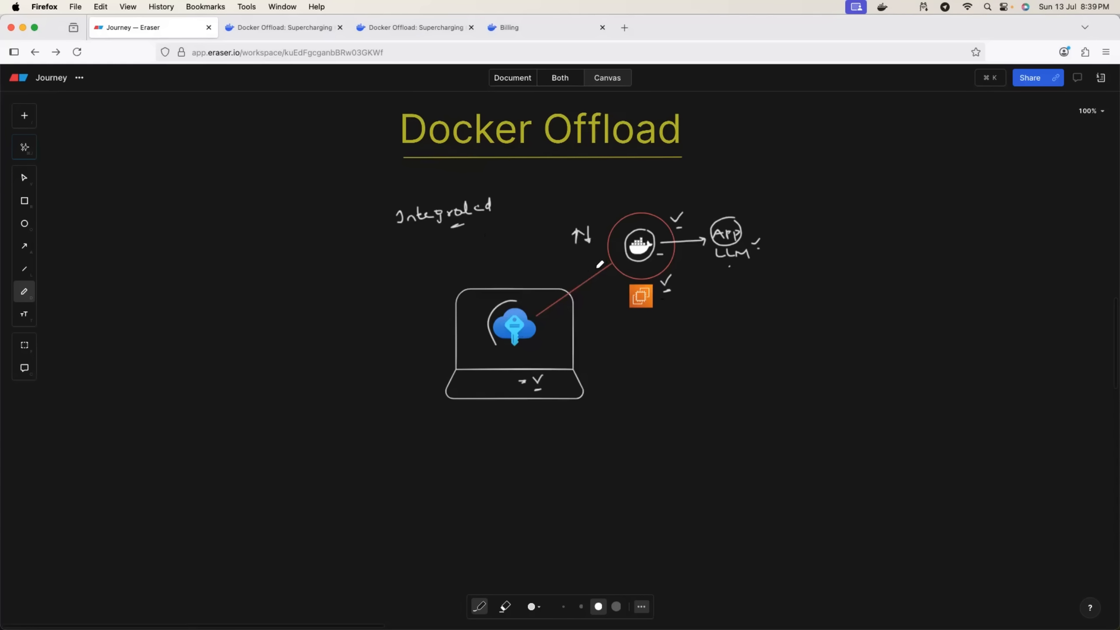
mouse_move(550, 267)
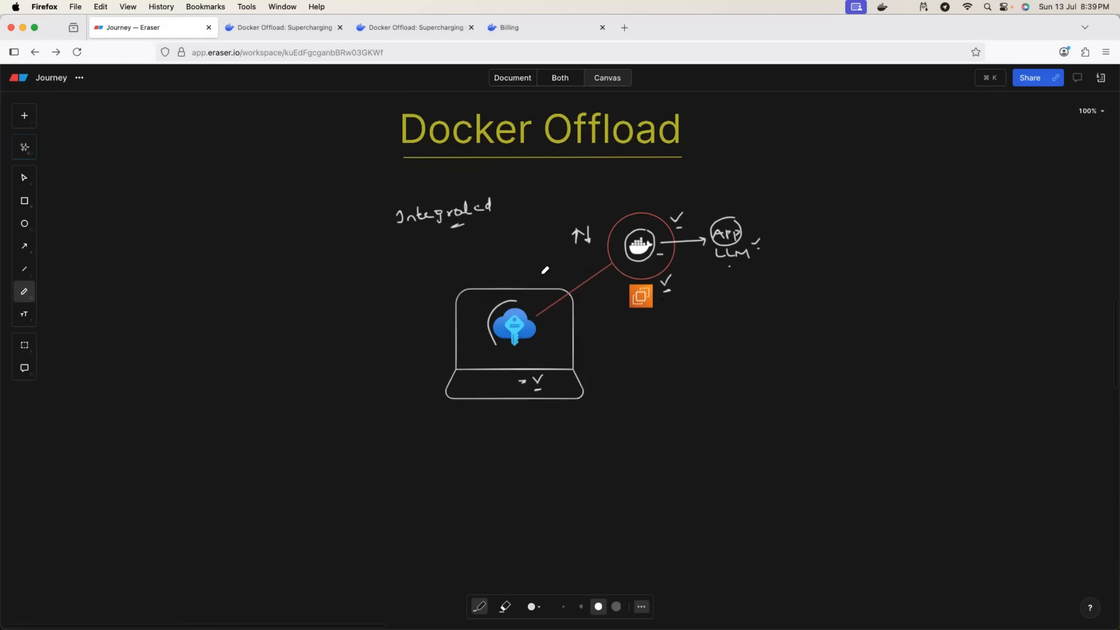
mouse_move(548, 355)
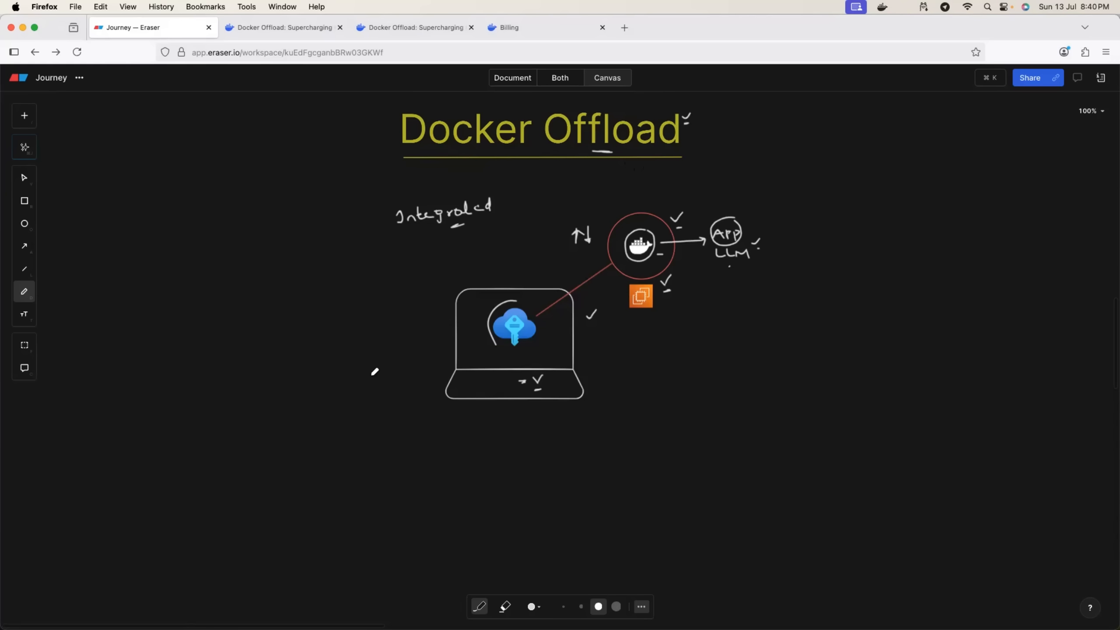
mouse_move(618, 263)
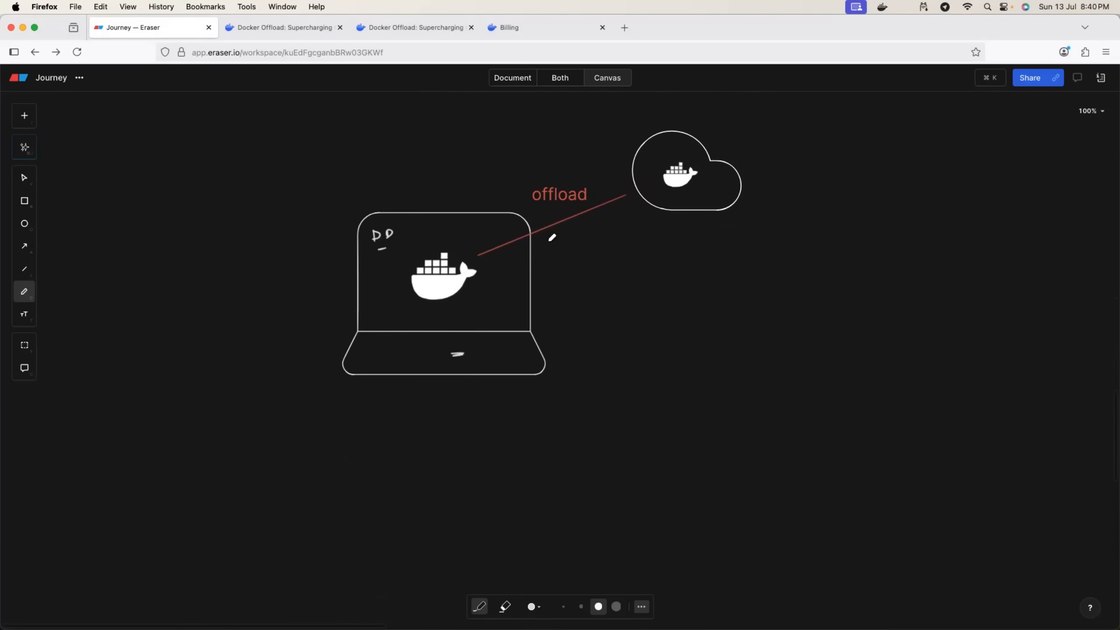
mouse_move(546, 242)
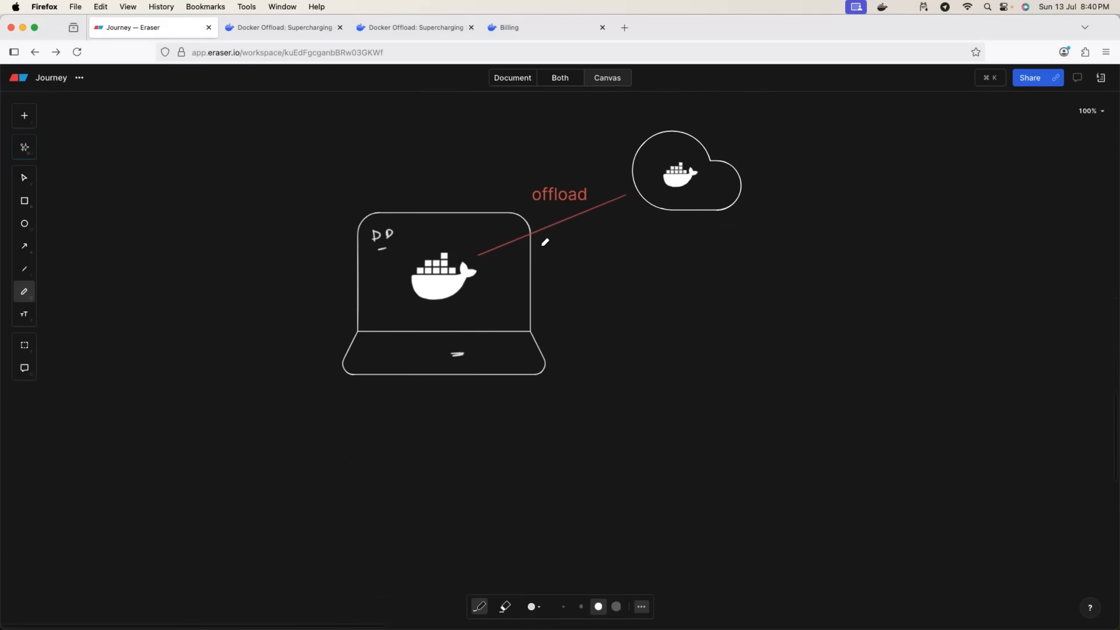
mouse_move(715, 133)
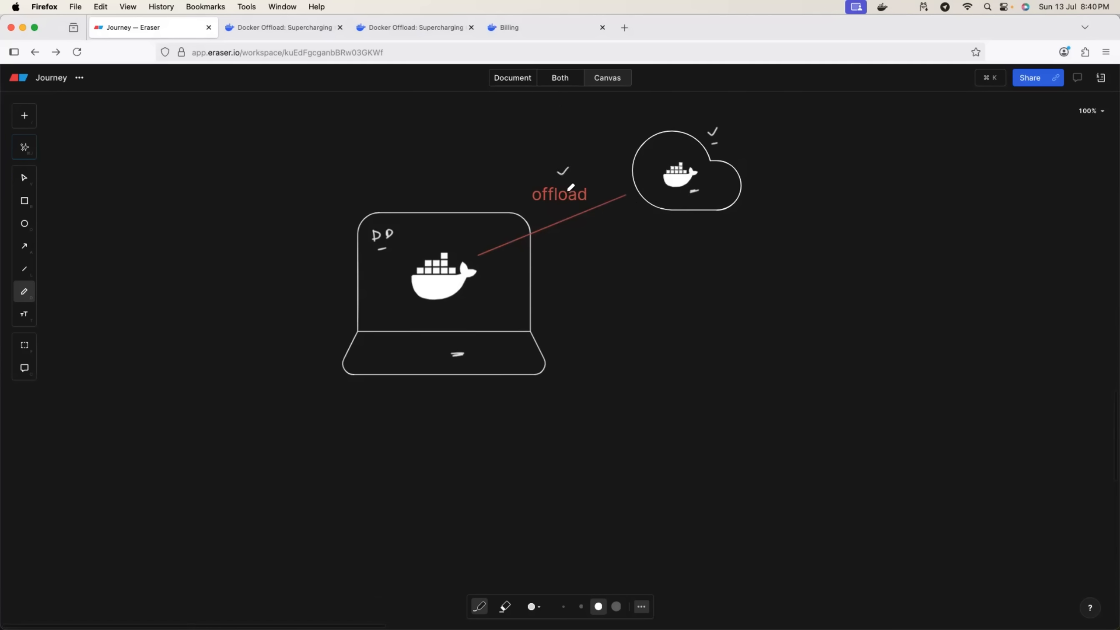
mouse_move(503, 298)
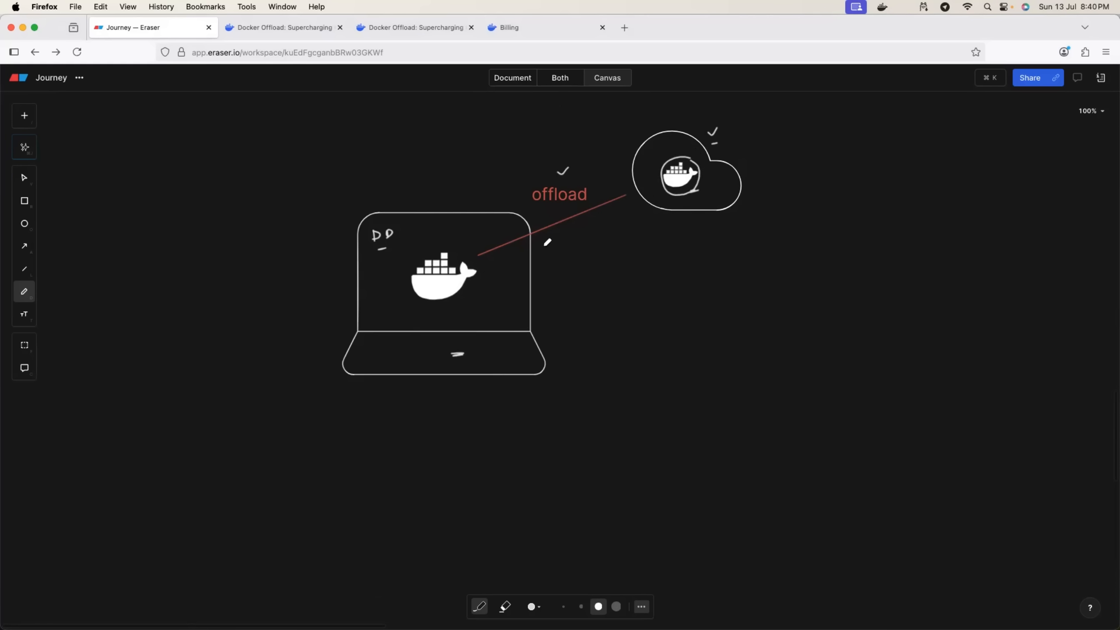
mouse_move(477, 315)
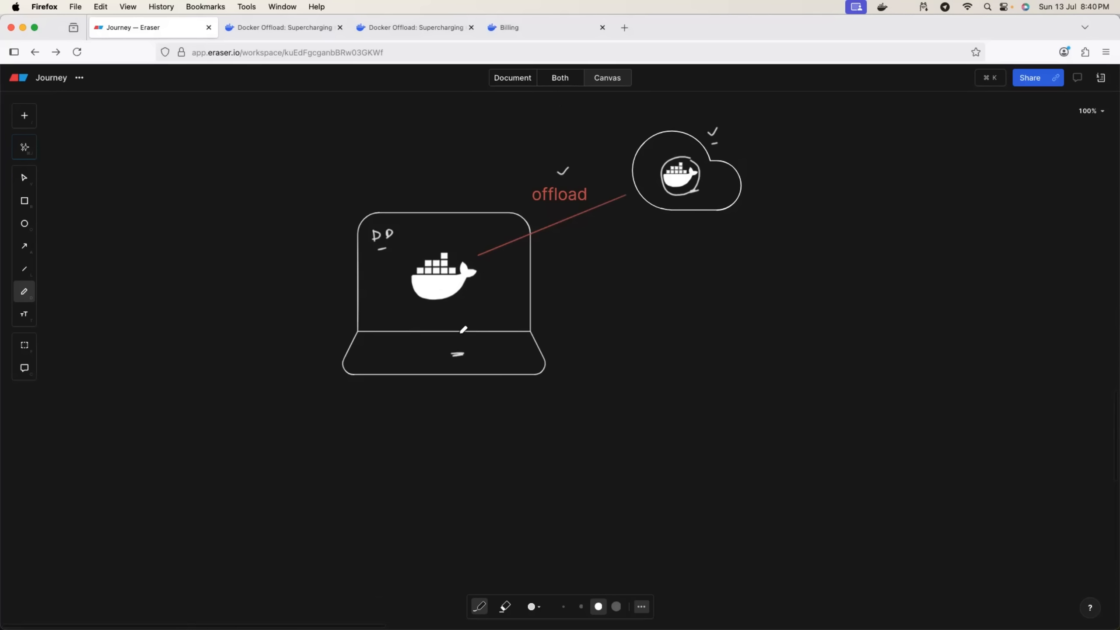
mouse_move(594, 274)
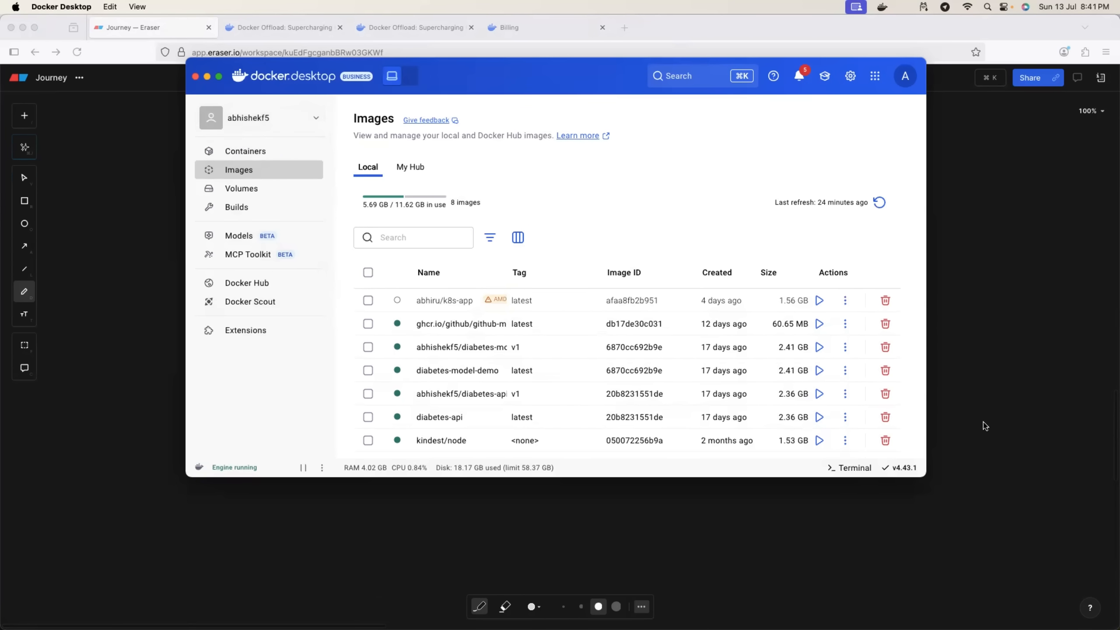
mouse_move(904, 467)
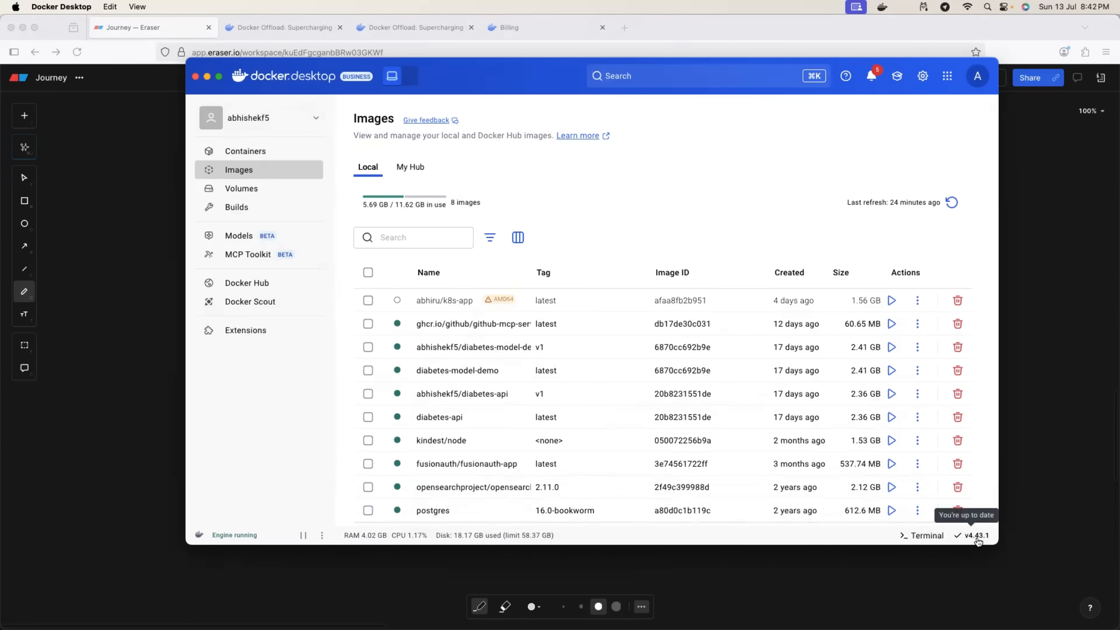
mouse_move(991, 538)
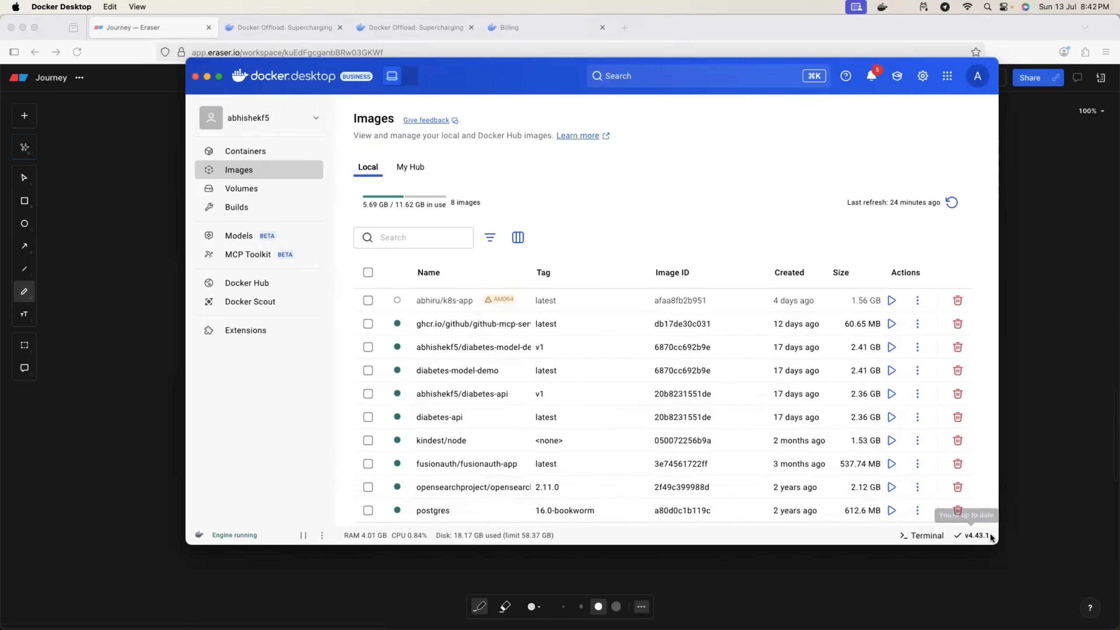
mouse_move(651, 266)
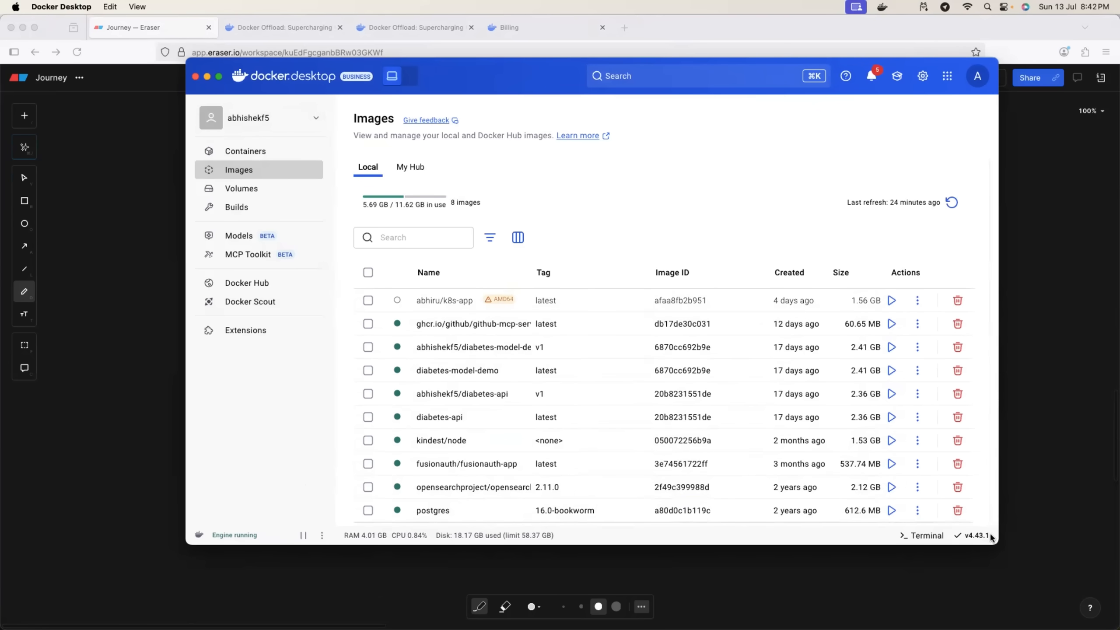
mouse_move(762, 397)
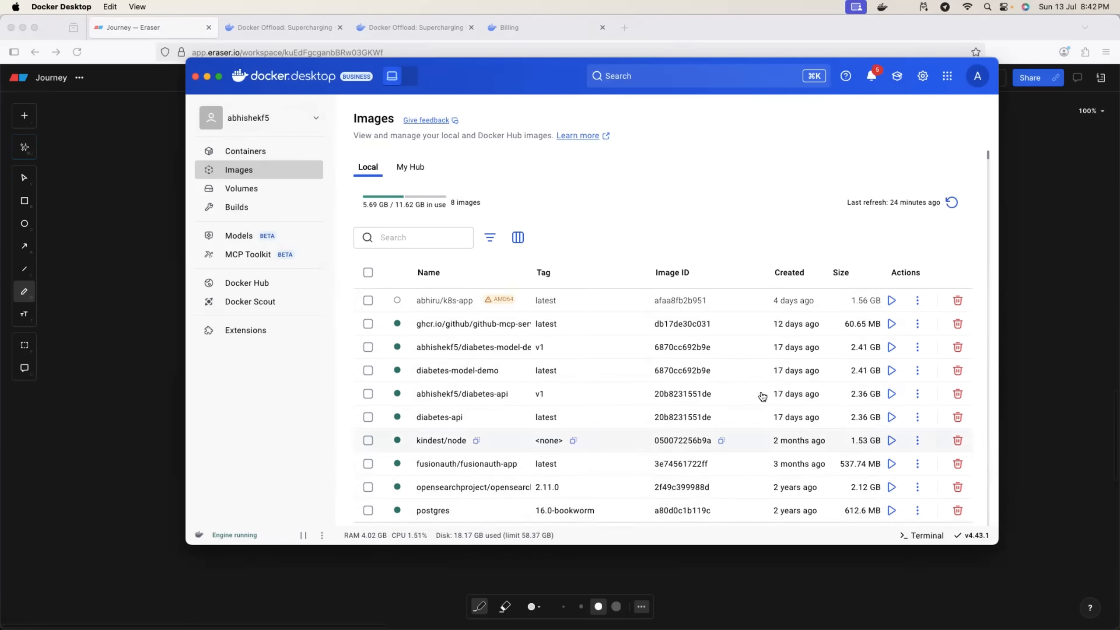
mouse_move(411, 77)
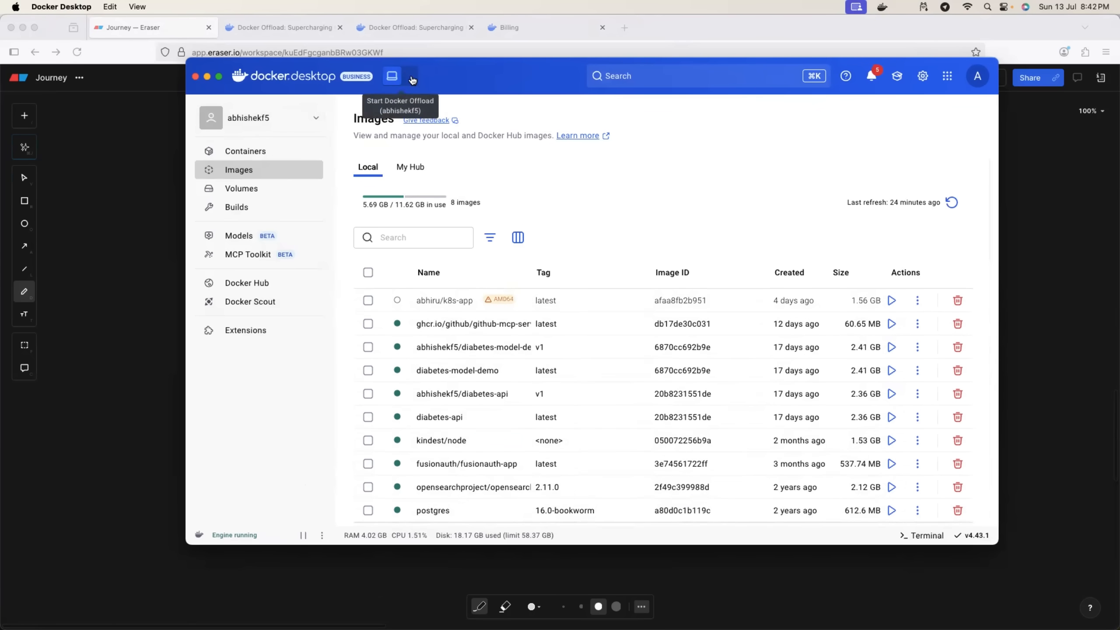
mouse_move(391, 75)
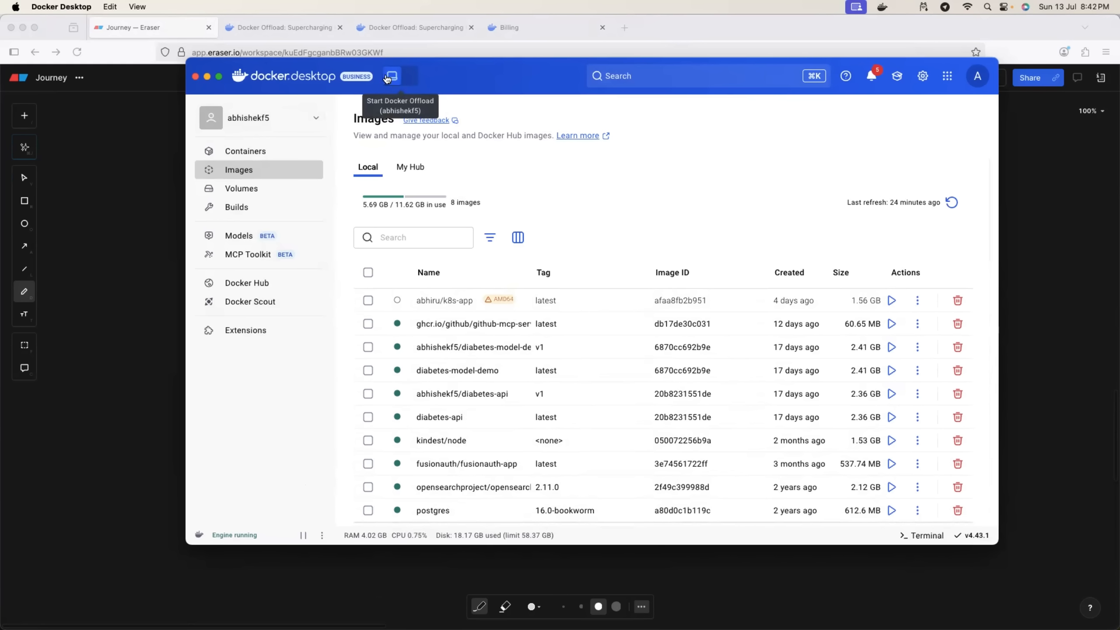
mouse_move(392, 76)
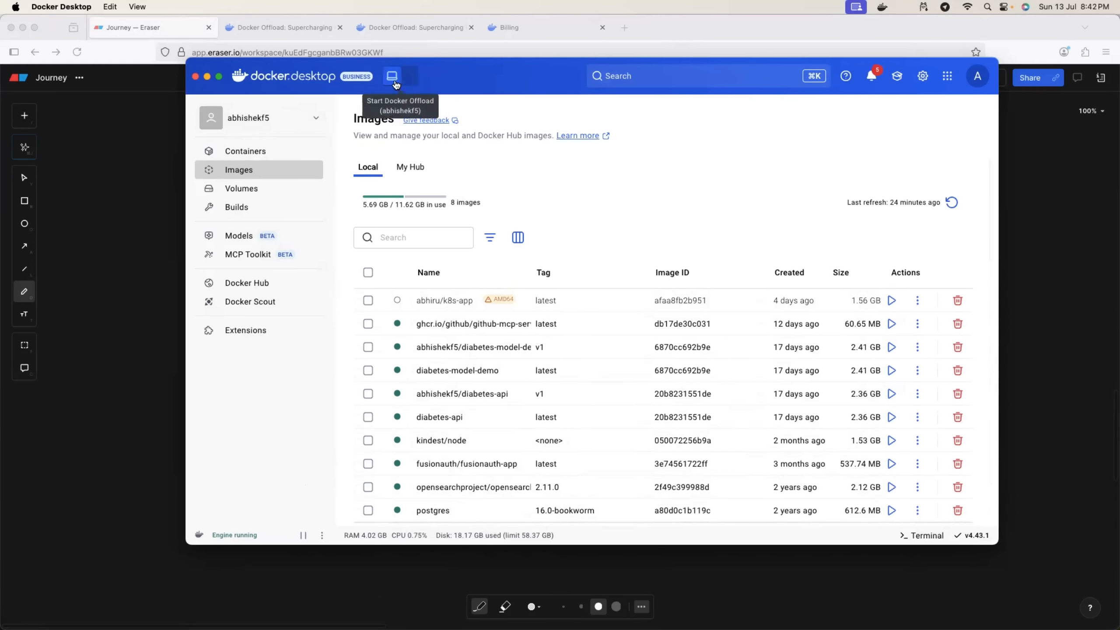
mouse_move(405, 84)
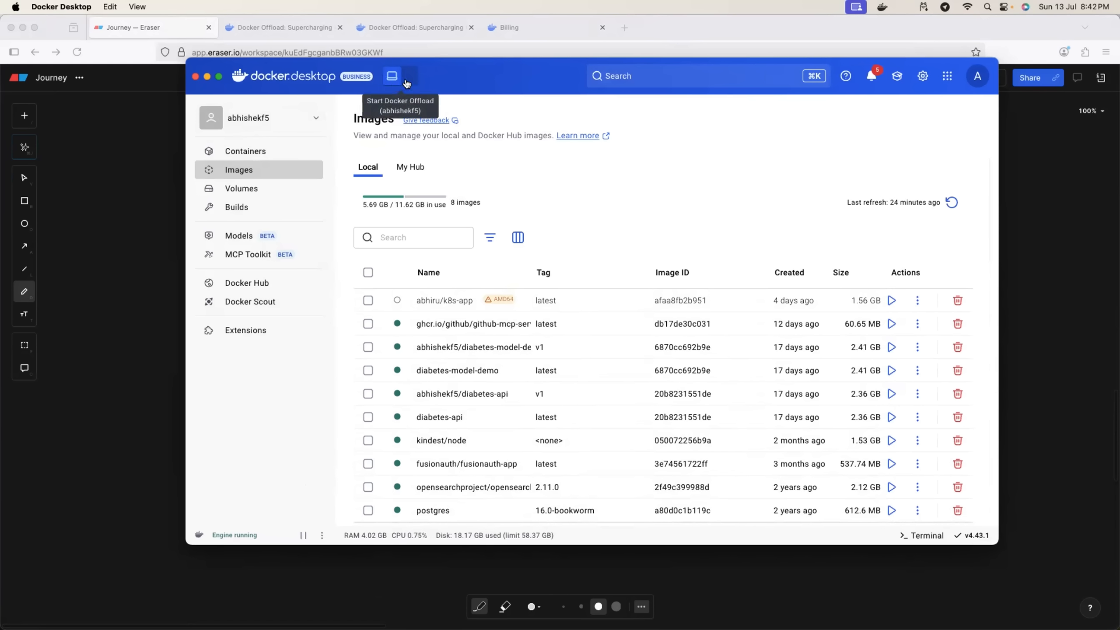
- Start Docker Offload from the header toggle and view the empty cloud Containers list
left_click(392, 76)
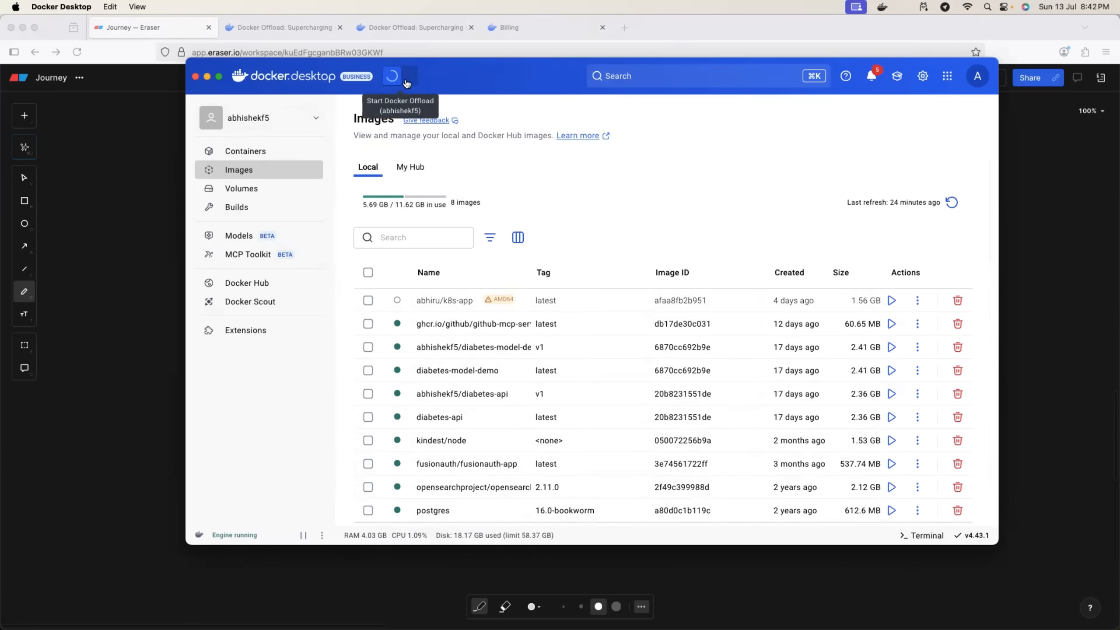
left_click(407, 76)
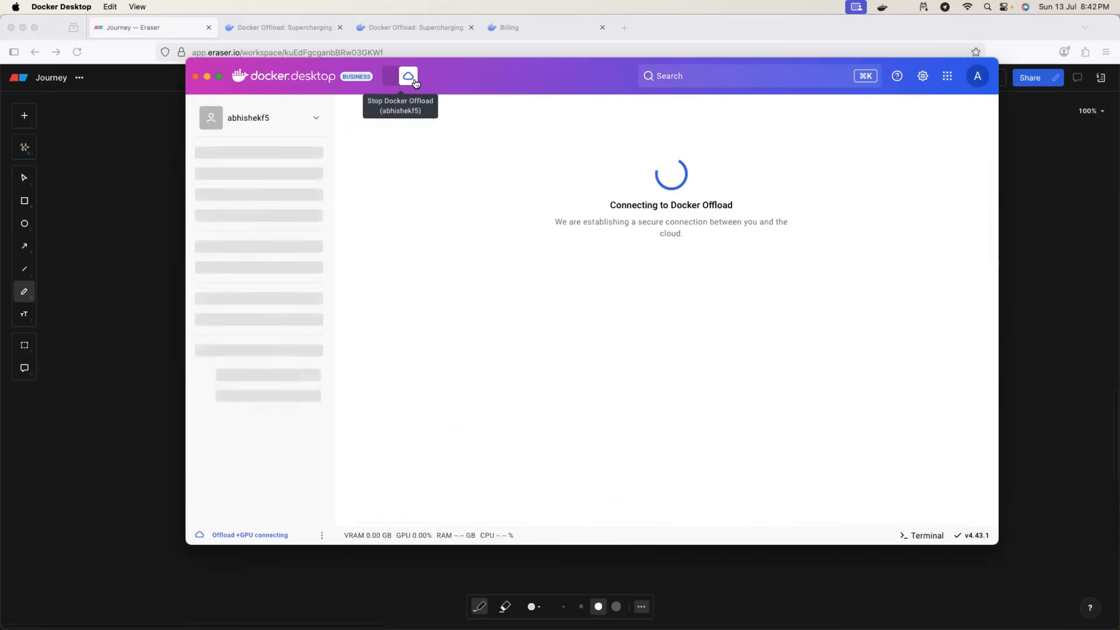
mouse_move(400, 89)
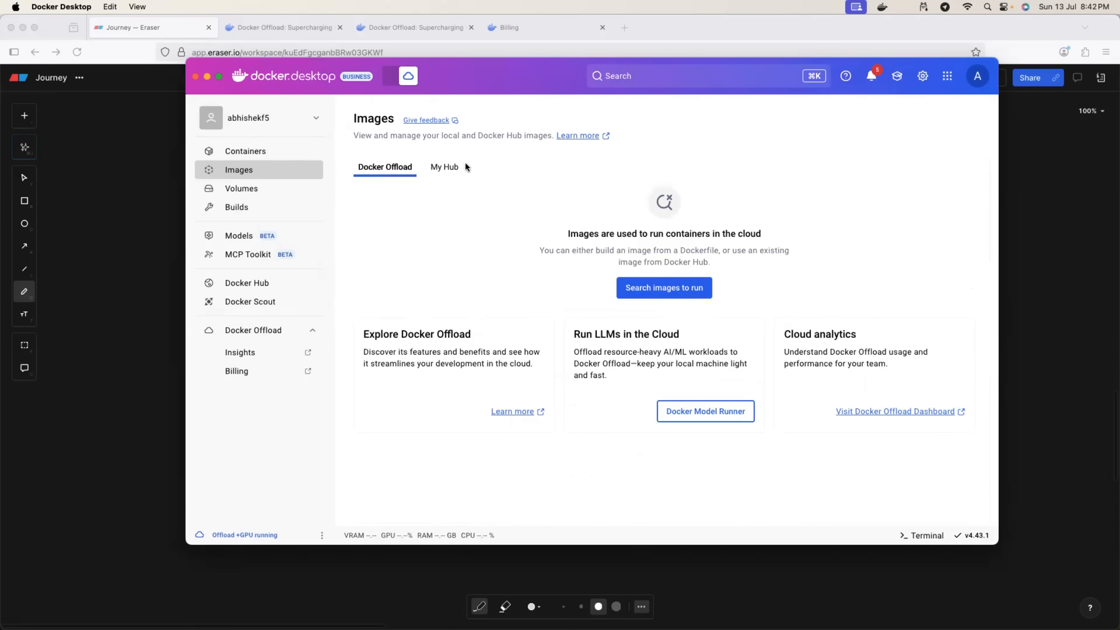
mouse_move(686, 227)
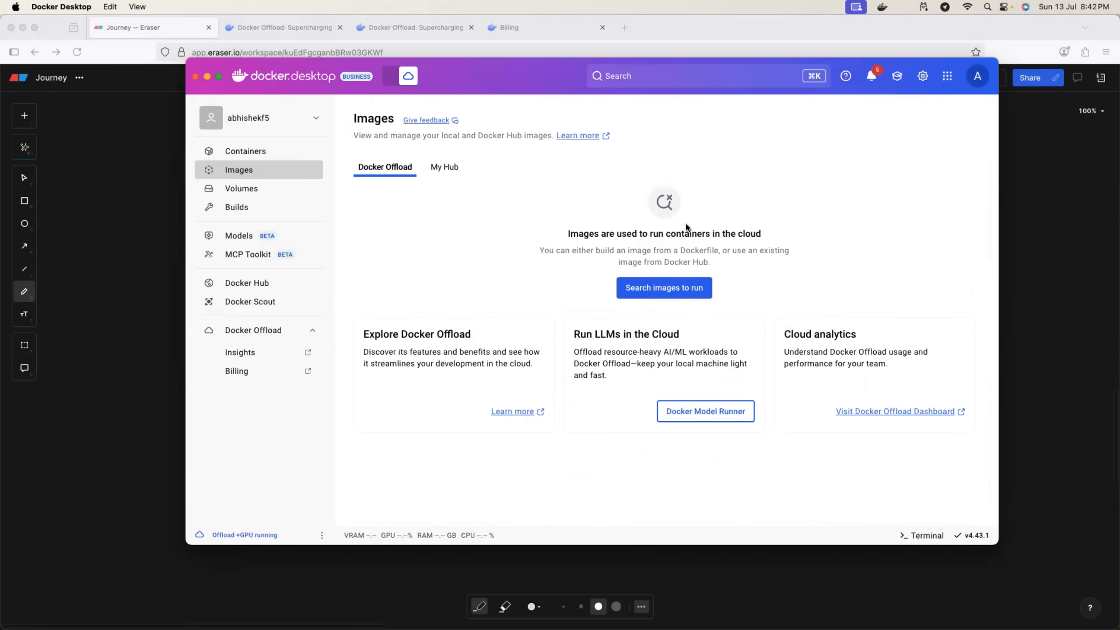
left_click(245, 150)
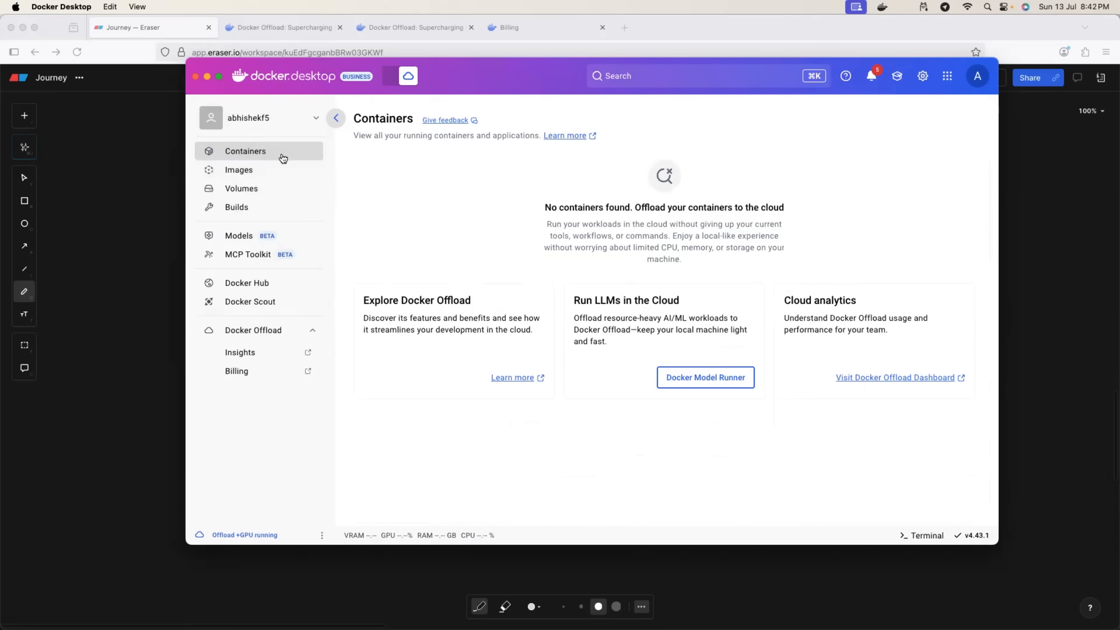
mouse_move(418, 203)
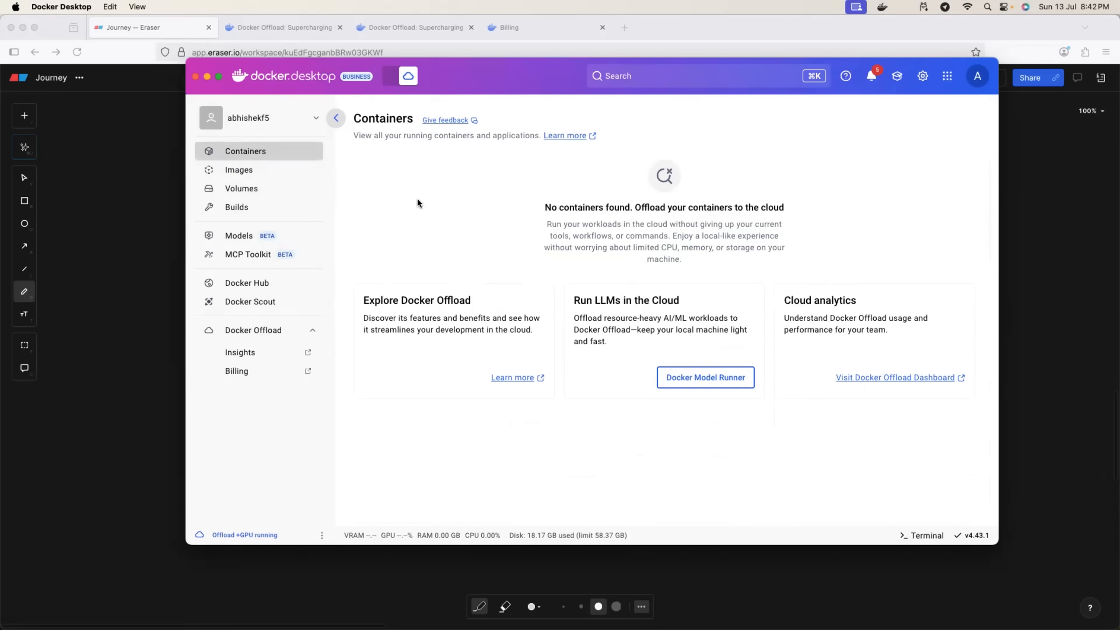
mouse_move(408, 75)
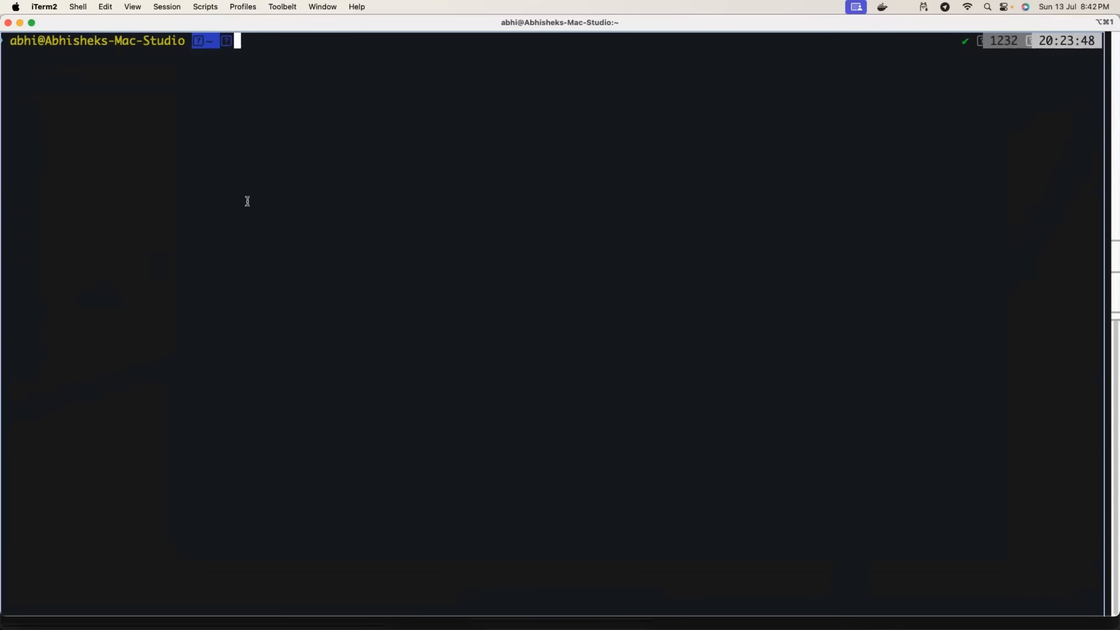
- Run 'docker offload start' and select the created docker-cloud context name
type("do")
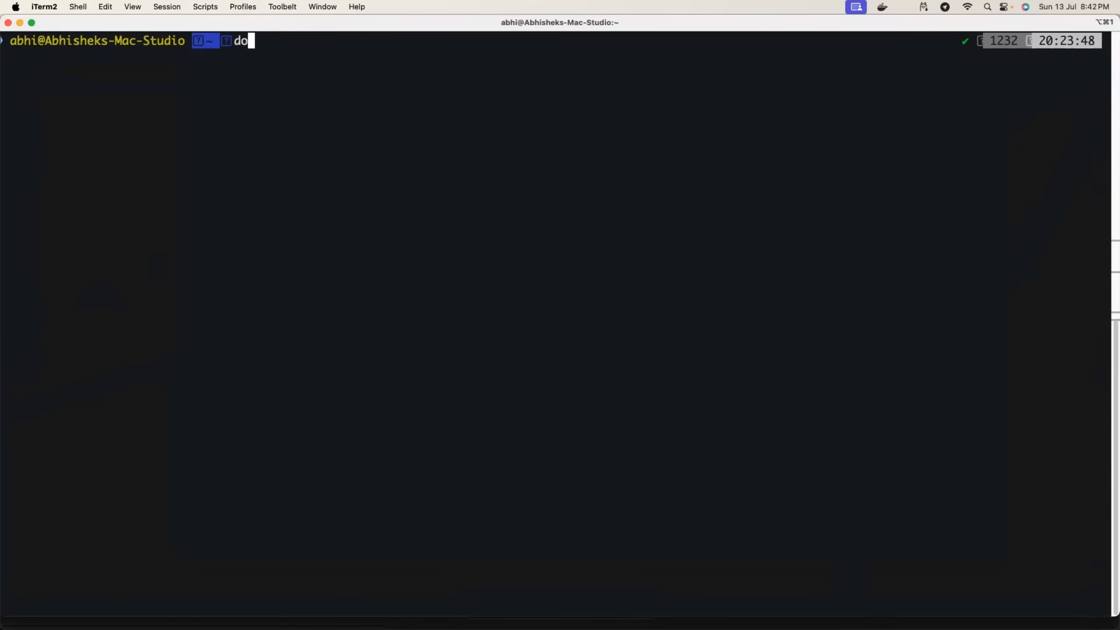
type("cker offload start")
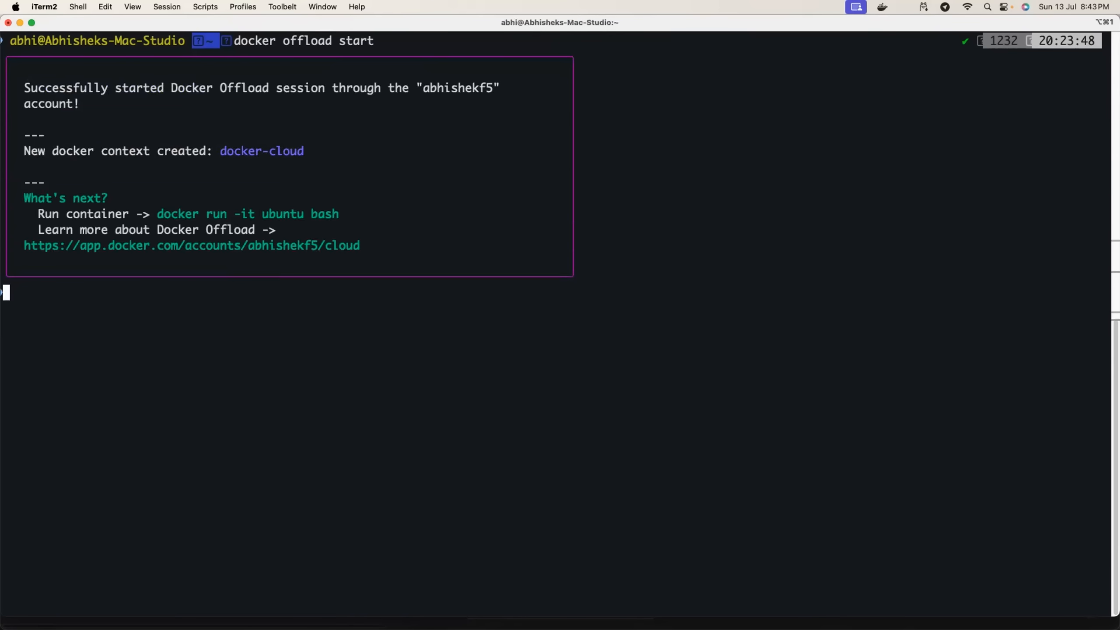
key("Return")
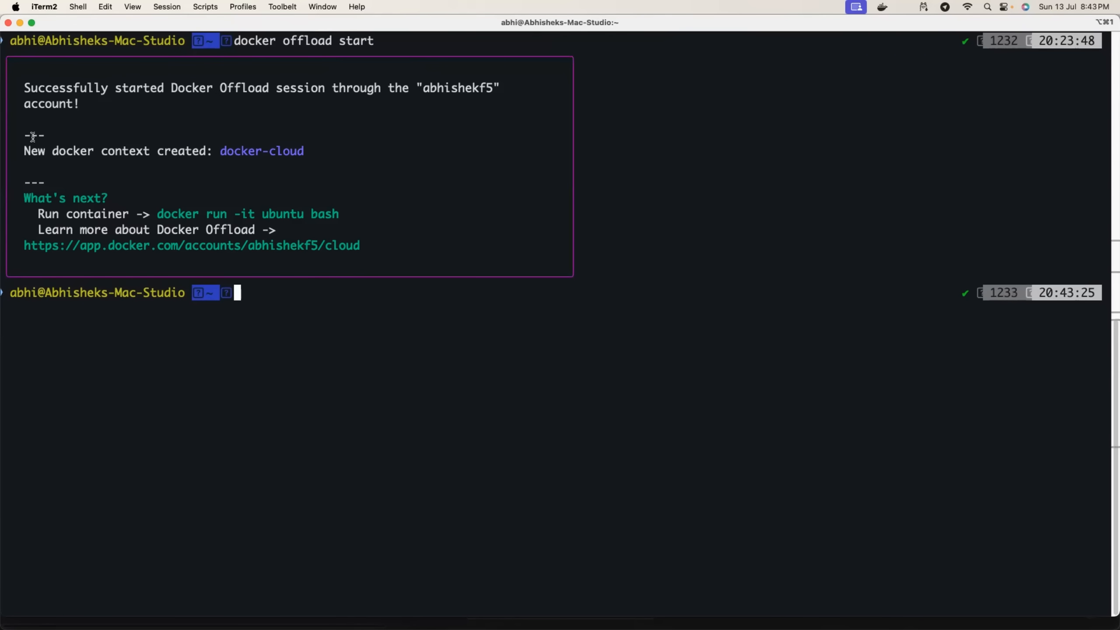
double_click(262, 151)
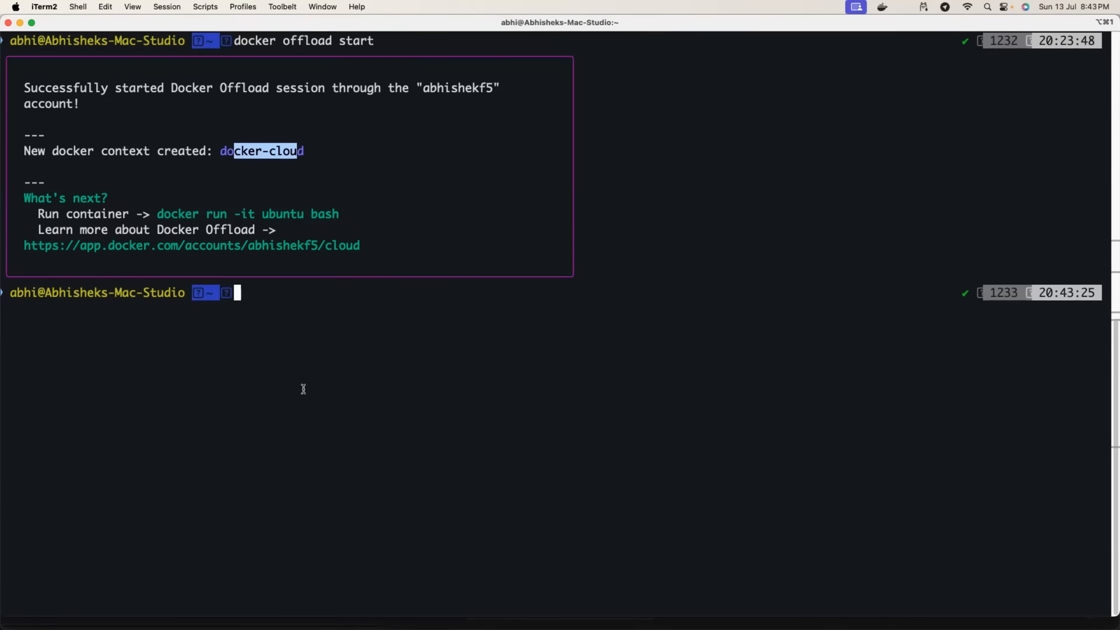
type("docker")
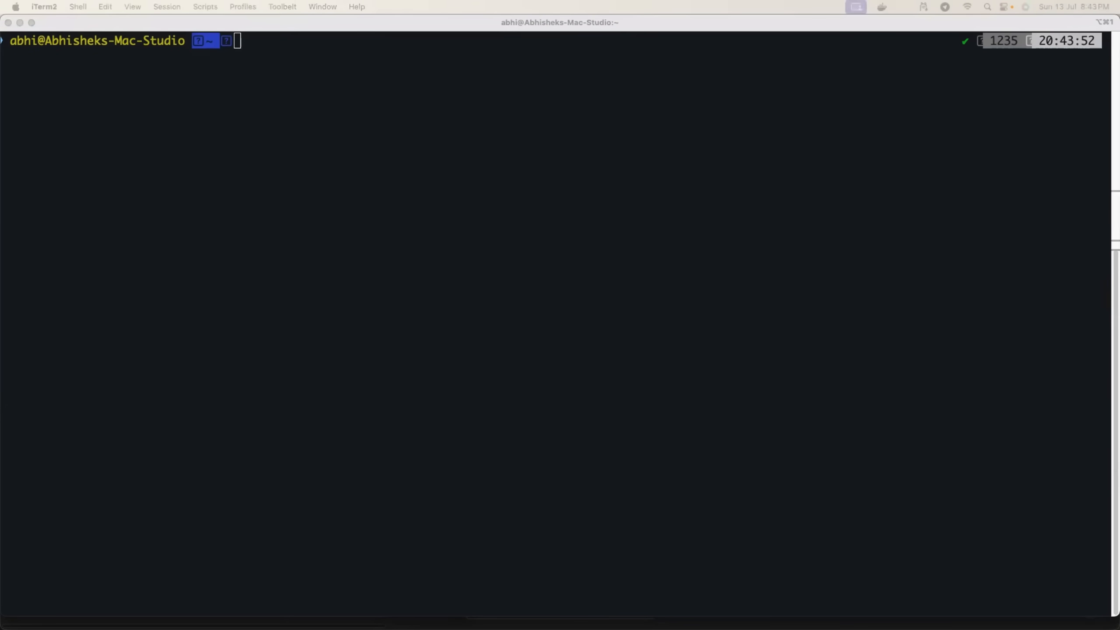
- Run 'docker run --rm --gpus all hello-world' in iTerm2
type("docker run")
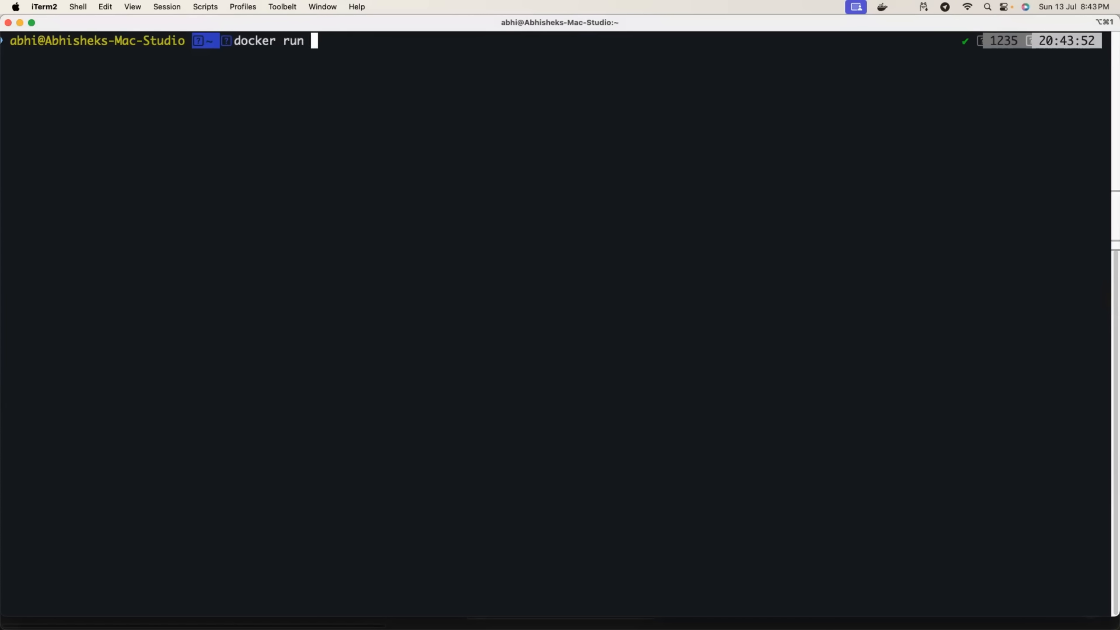
type("--rm --g")
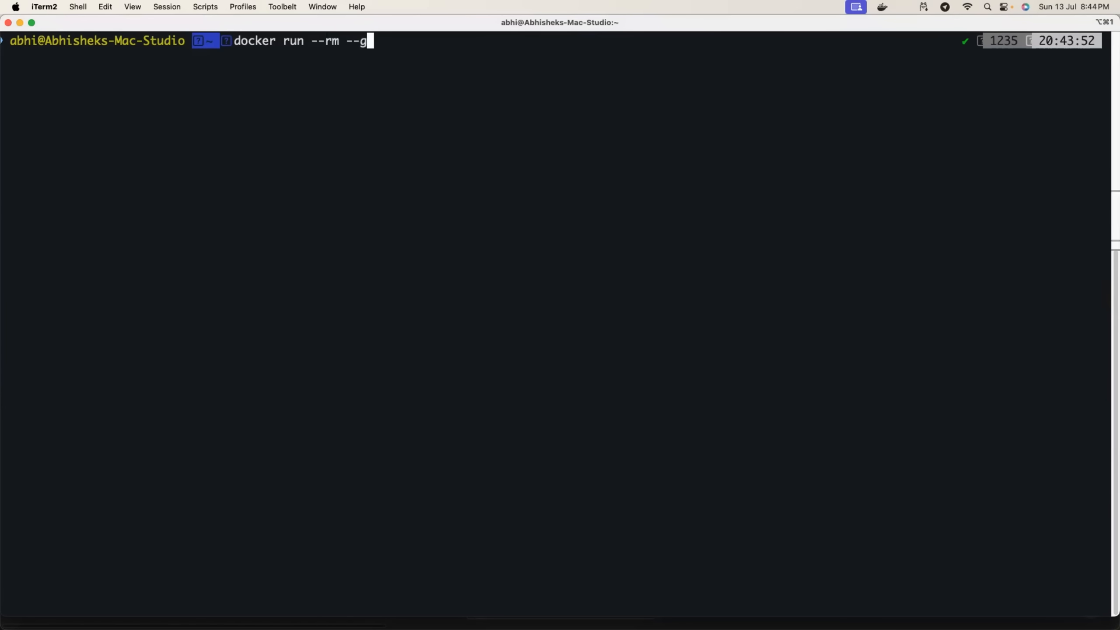
type("us")
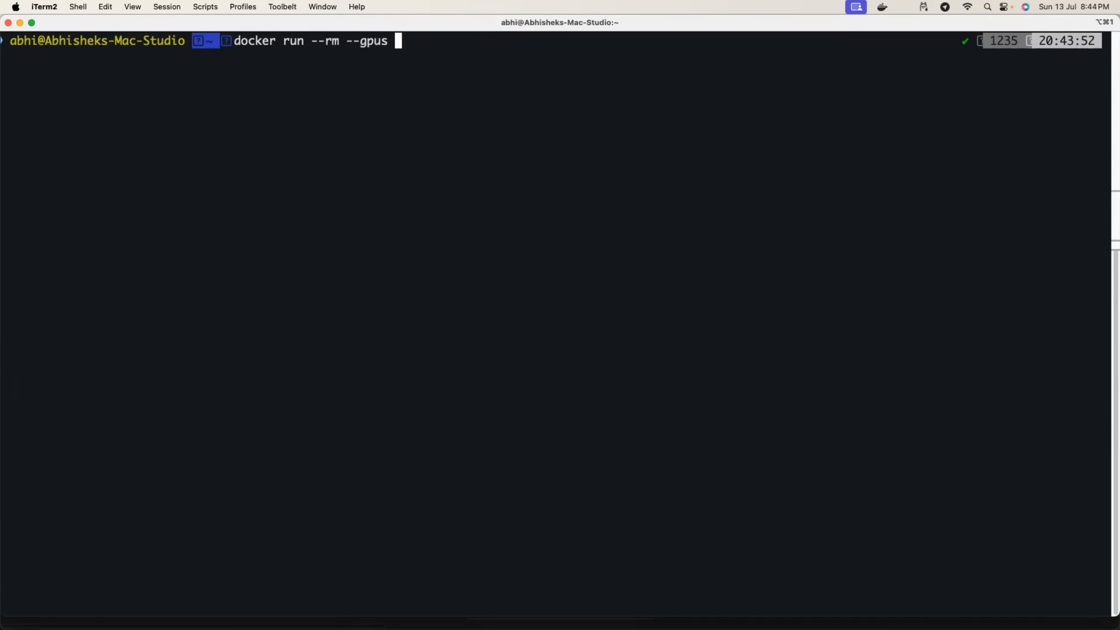
type("all h")
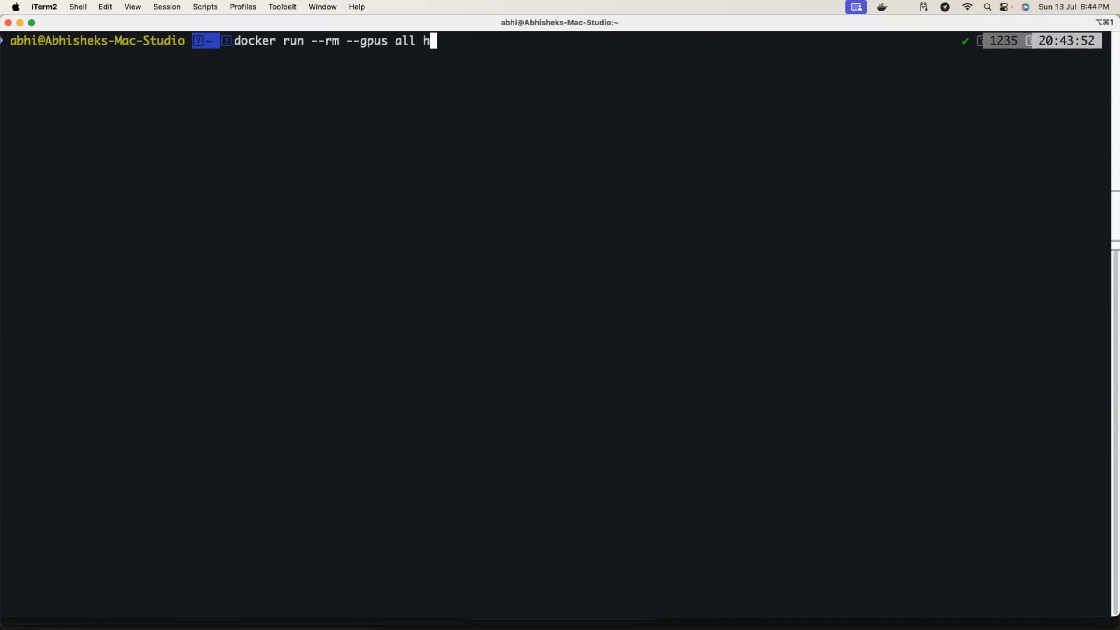
type("ello-w")
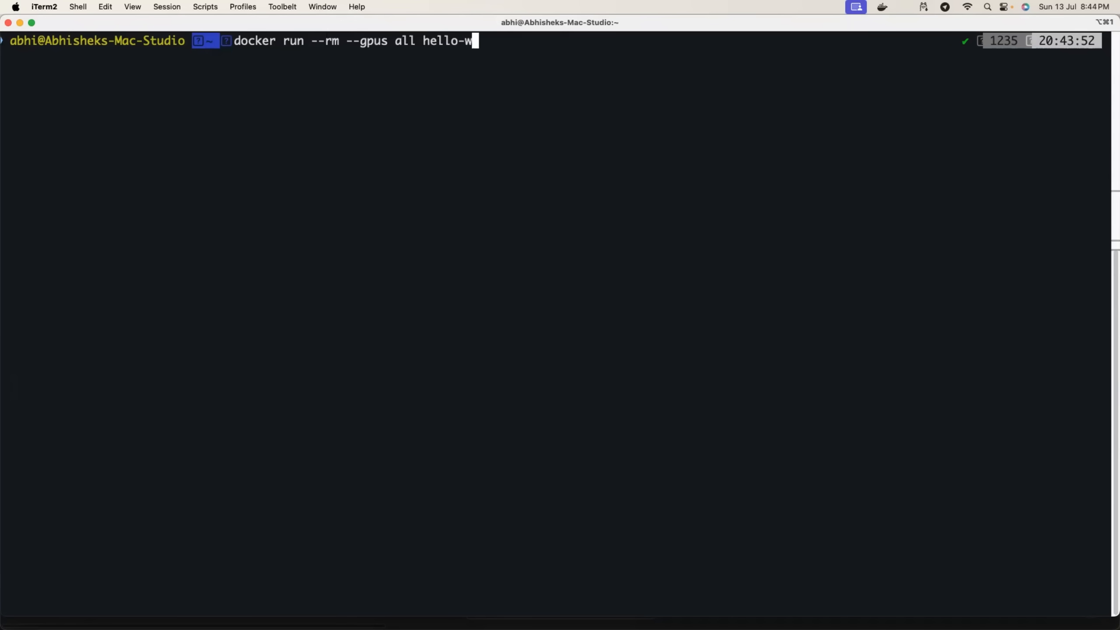
type("orld")
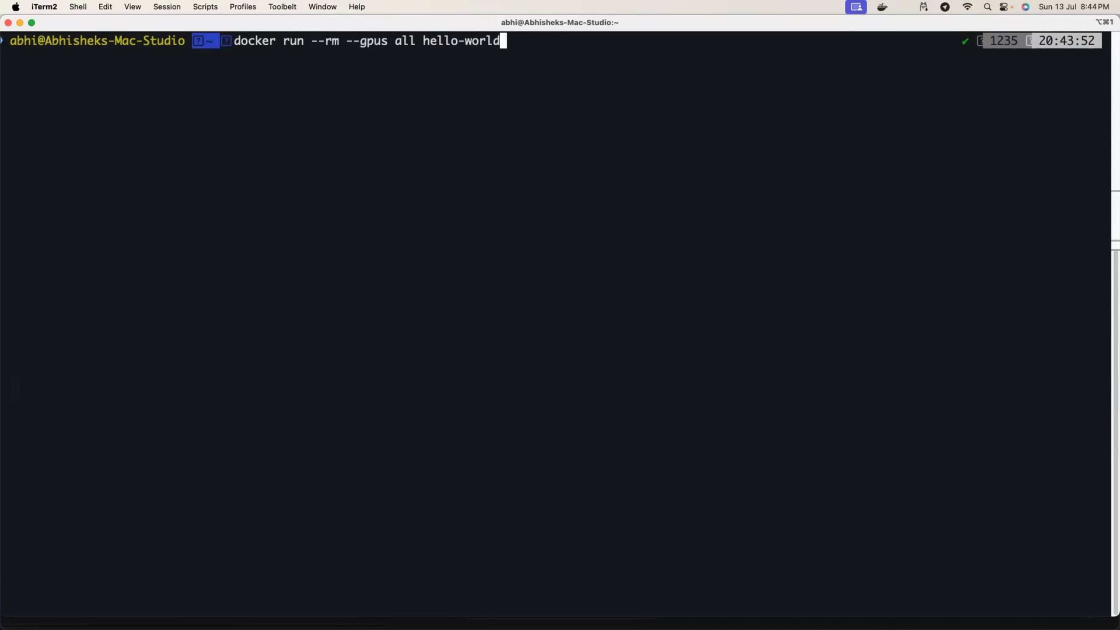
key("Return")
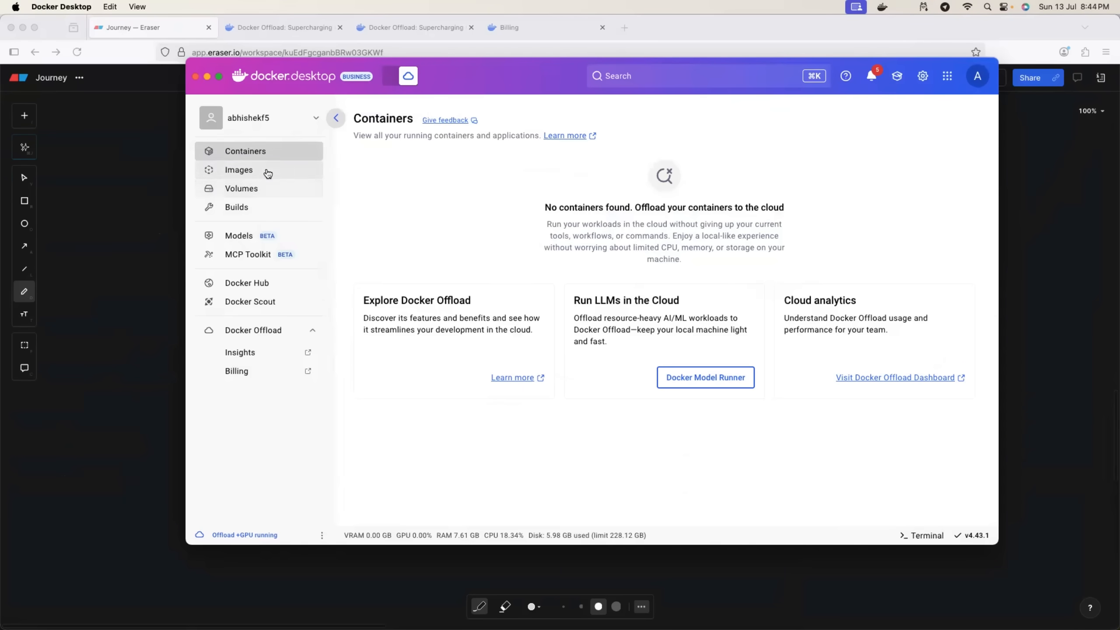
left_click(239, 169)
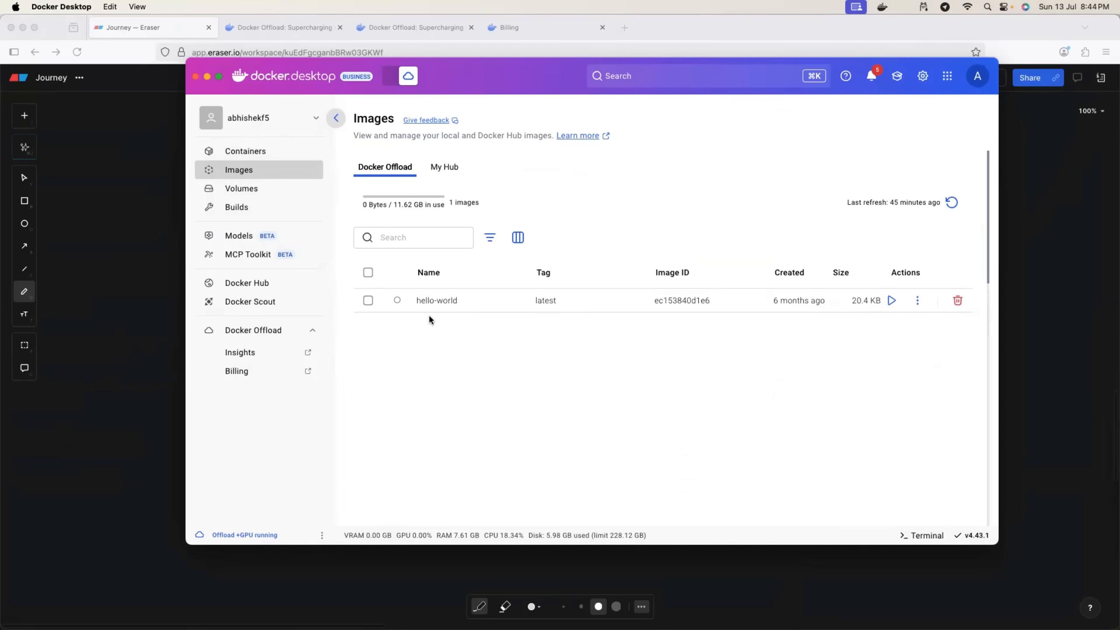
mouse_move(426, 303)
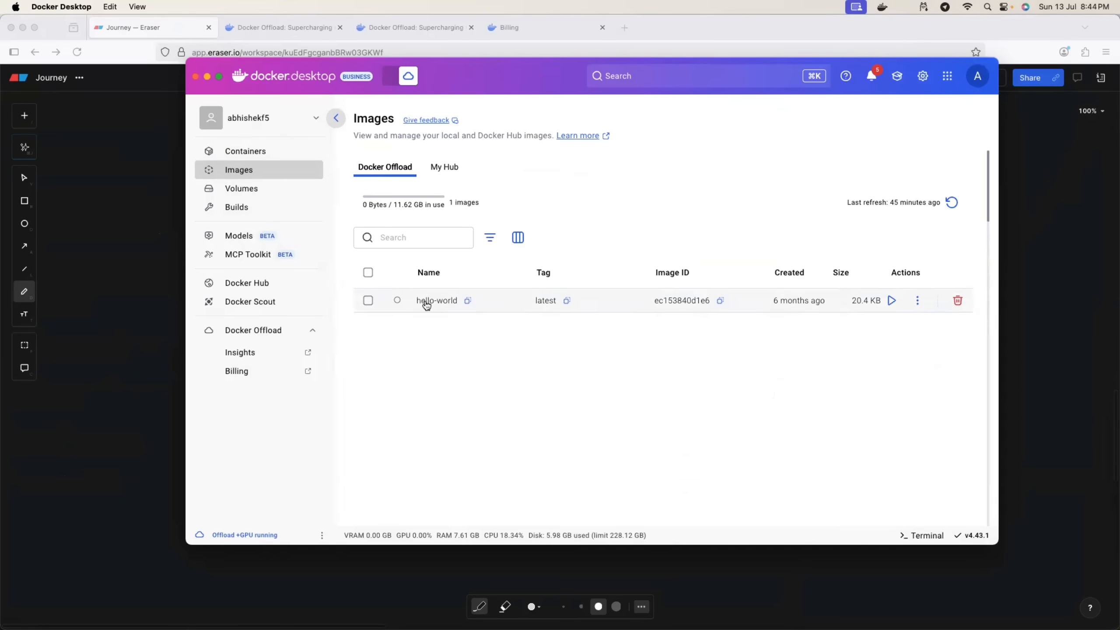
left_click(245, 151)
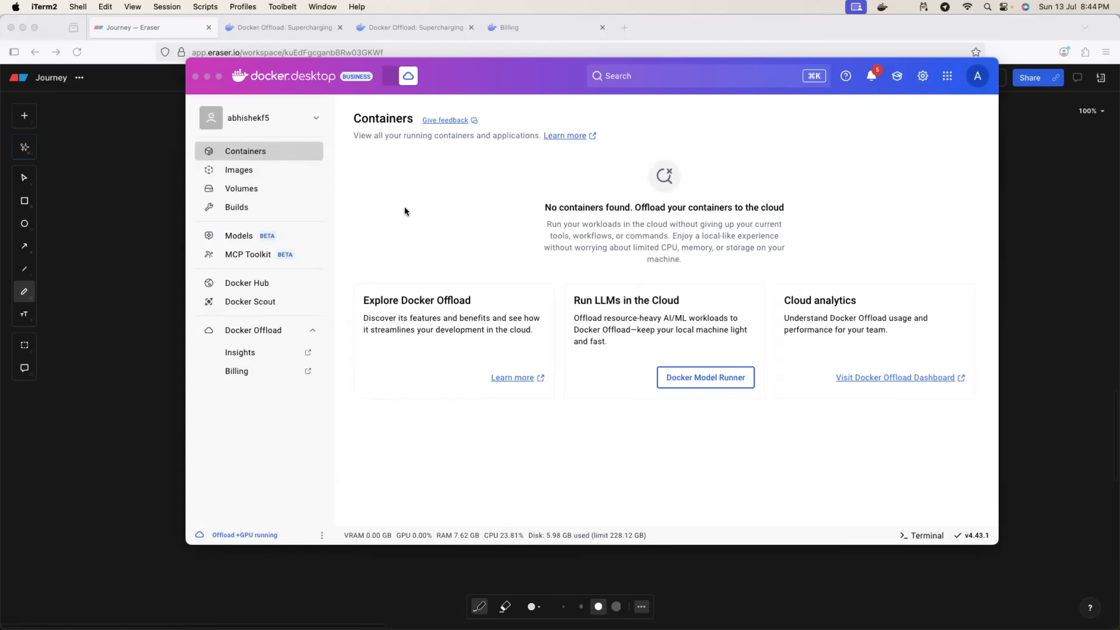
mouse_move(672, 241)
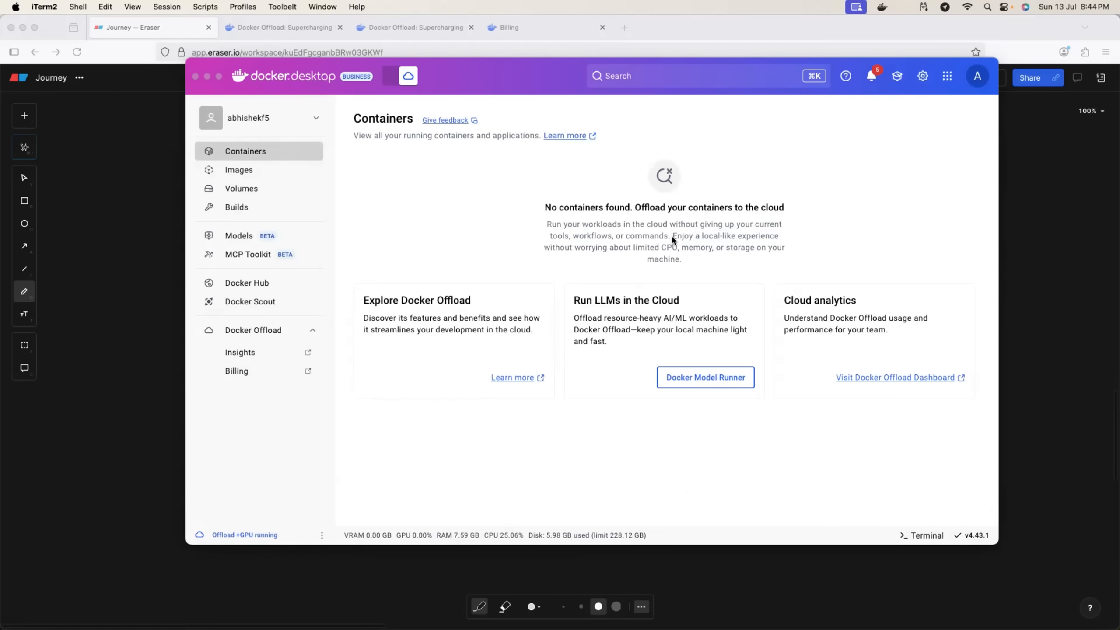
mouse_move(407, 223)
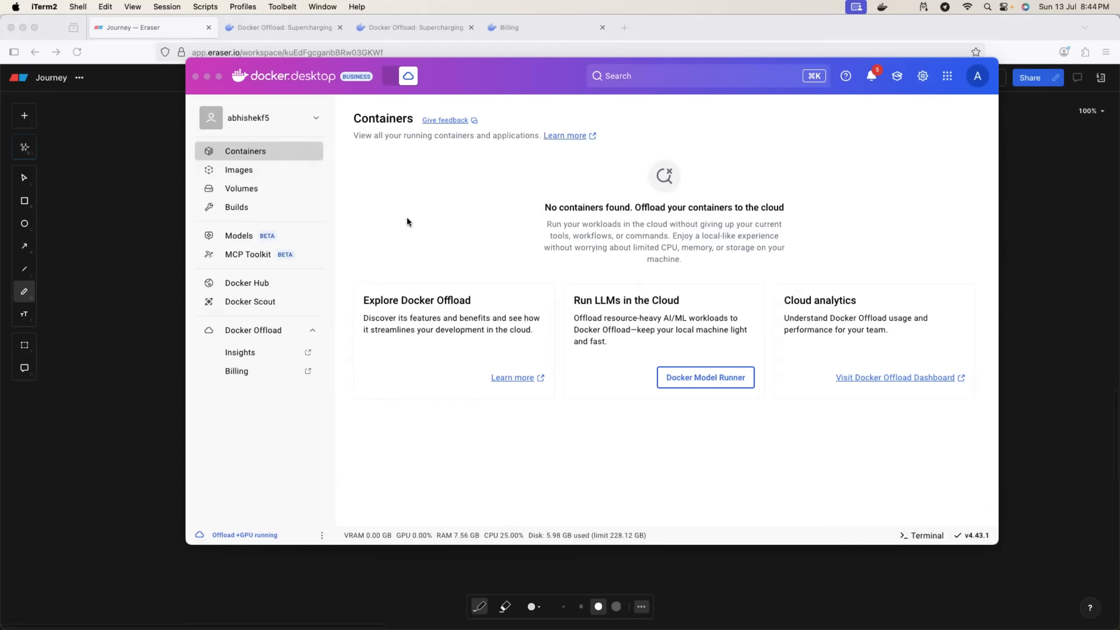
mouse_move(385, 87)
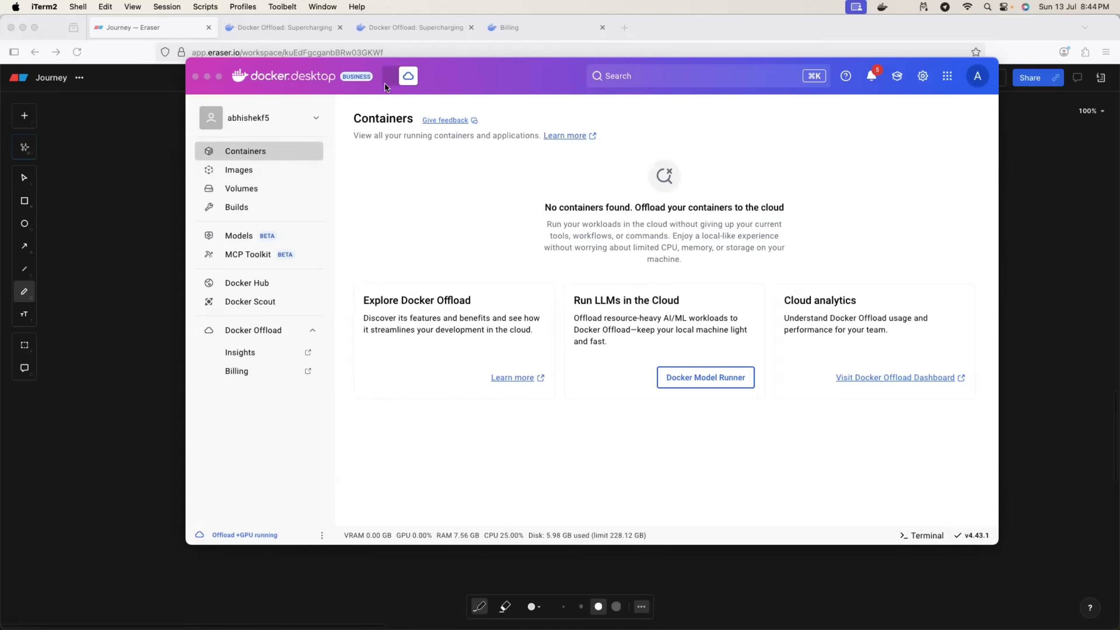
- Toggle Docker Offload off, back on, and off again from the header
left_click(391, 76)
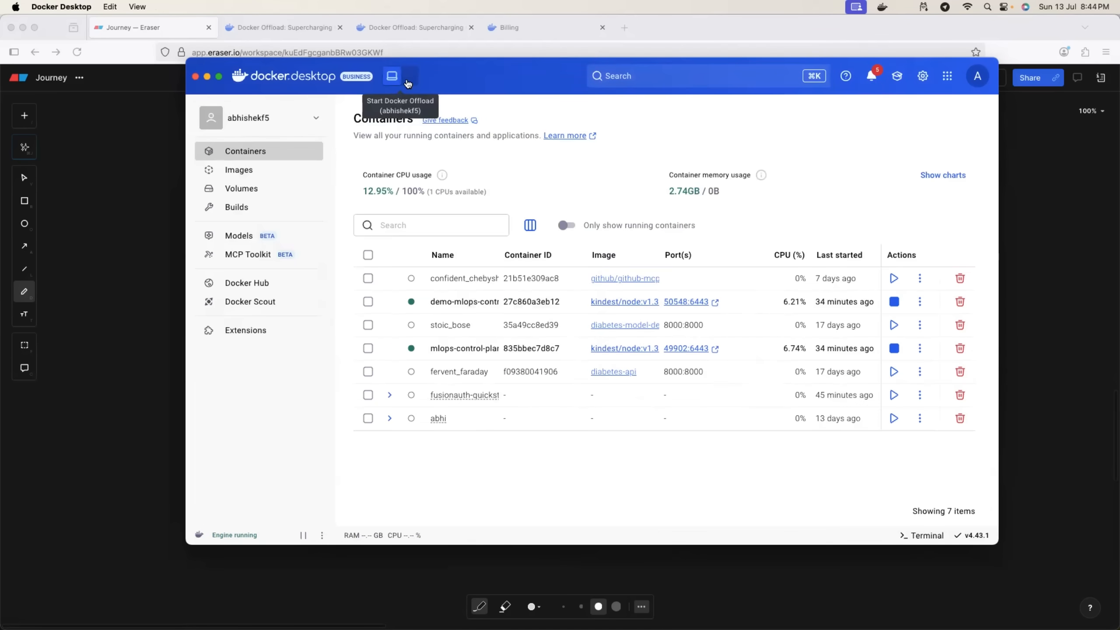
left_click(392, 76)
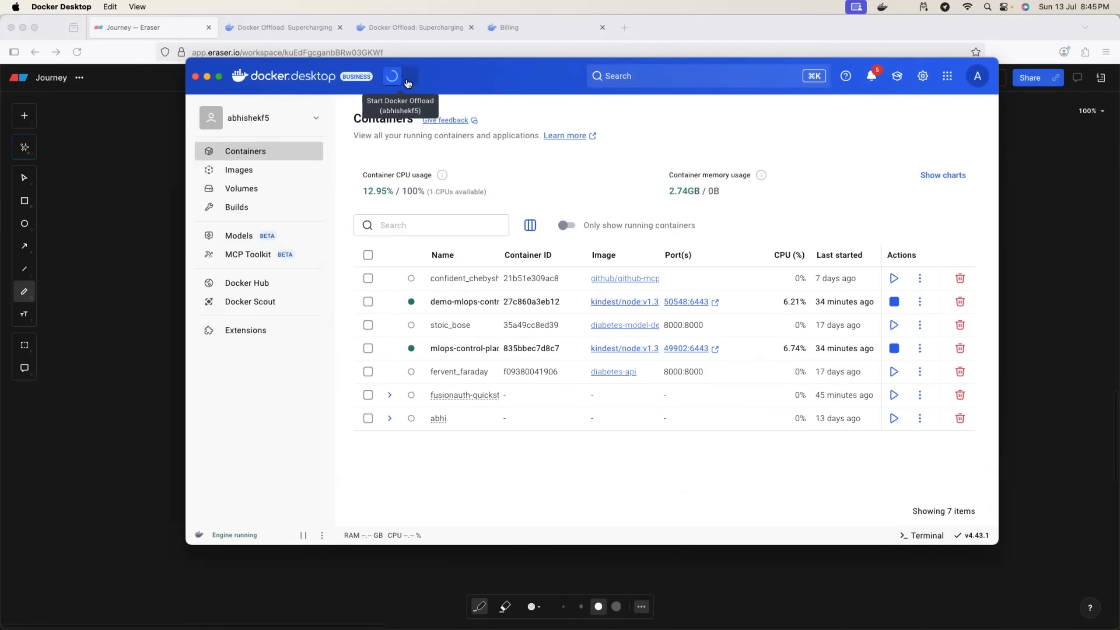
left_click(407, 76)
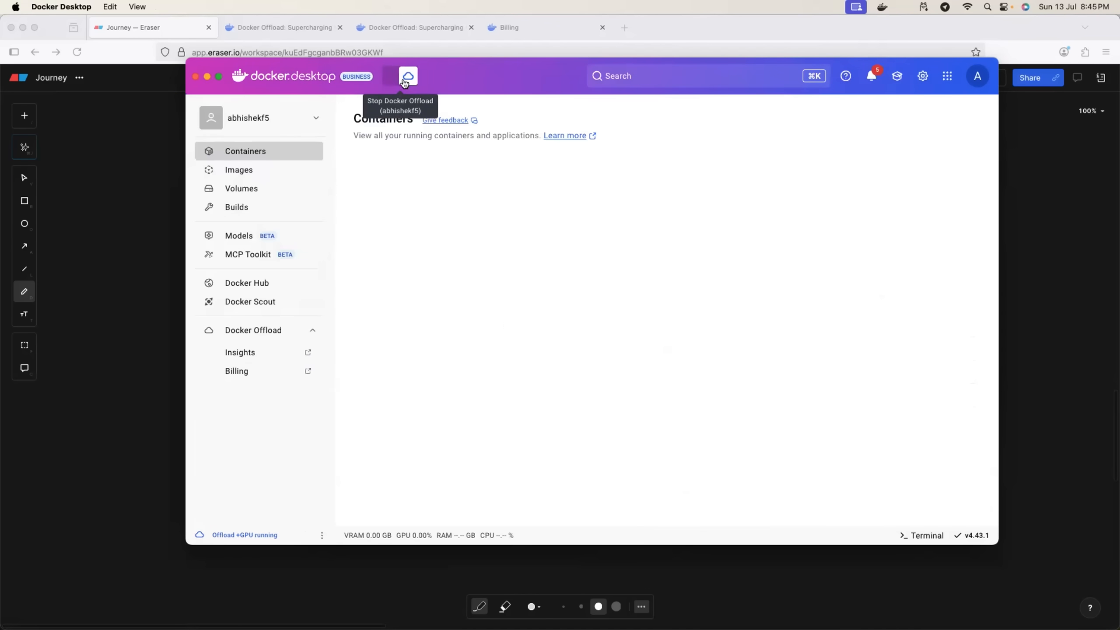
left_click(408, 75)
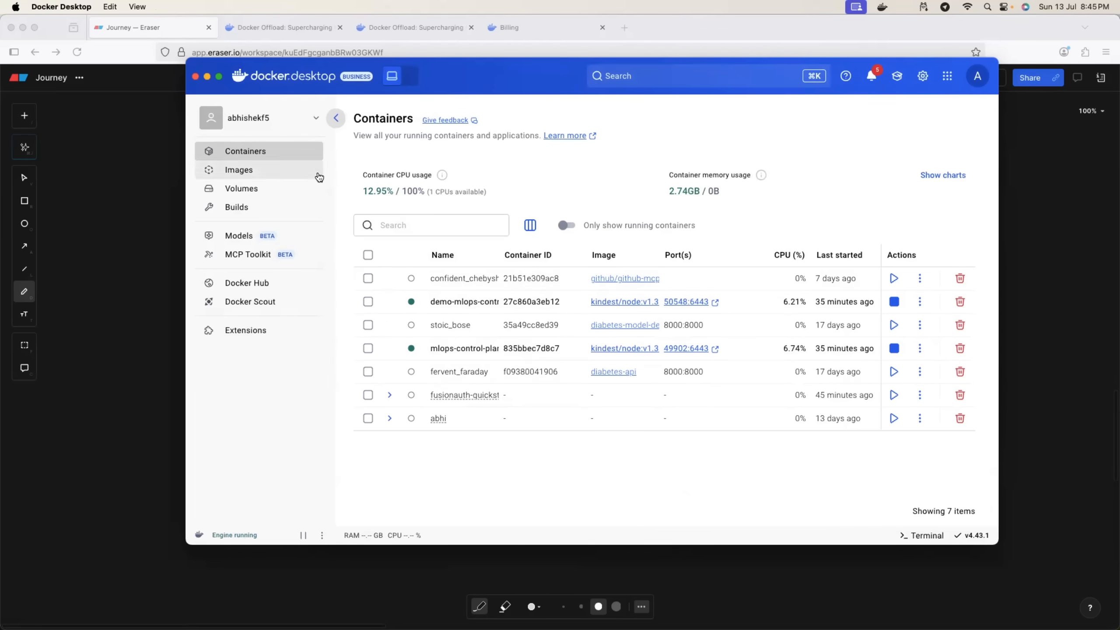
mouse_move(390, 76)
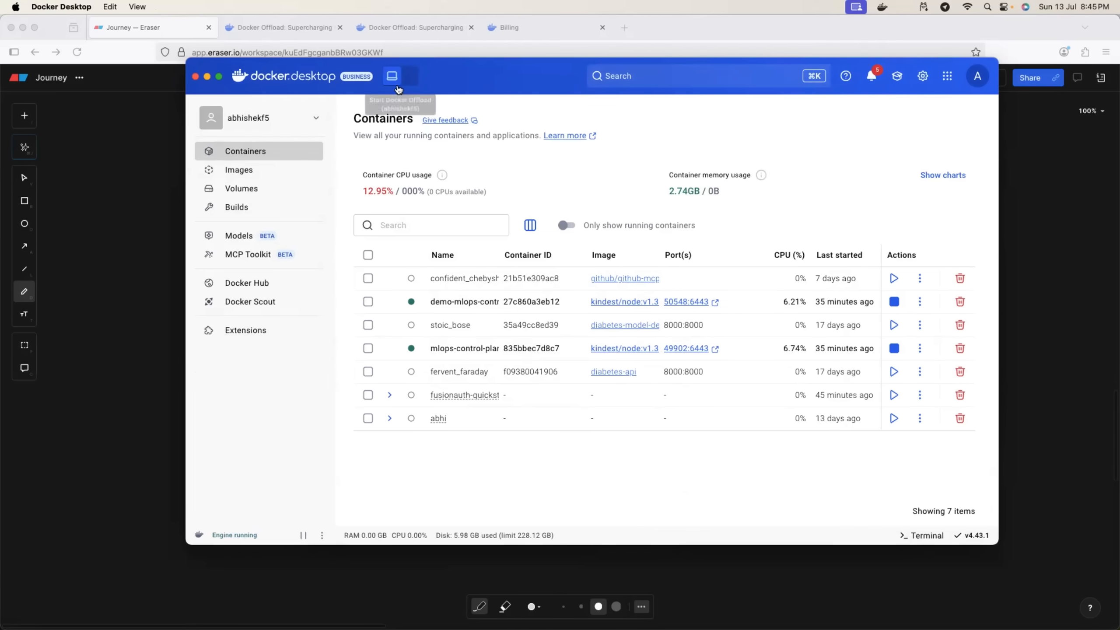
- Turn Docker Offload back on with the header toggle
left_click(392, 76)
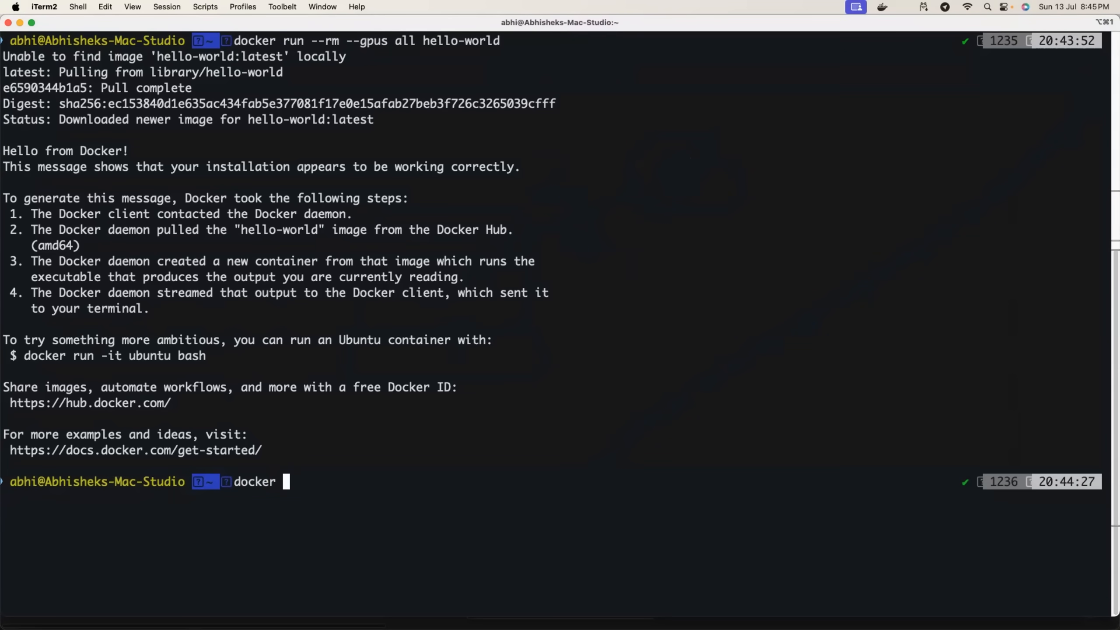
- Enter 'docker offload stop' in iTerm2
type("offload stop")
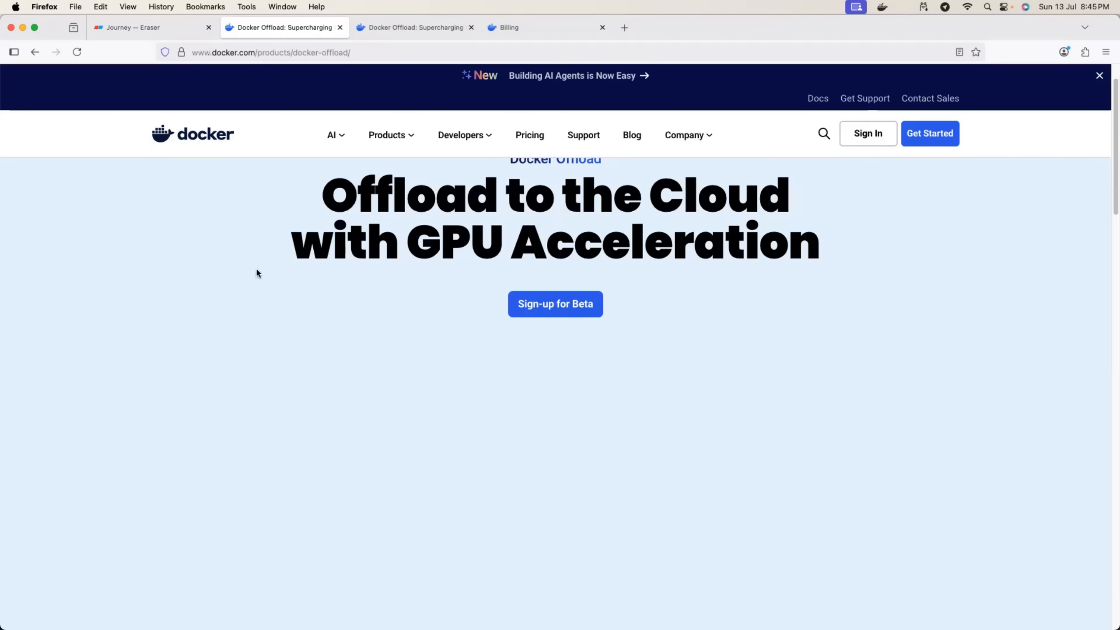
- Scroll the Docker Offload page to the Beta waitlist form and Additional Resources links
scroll("down", 3)
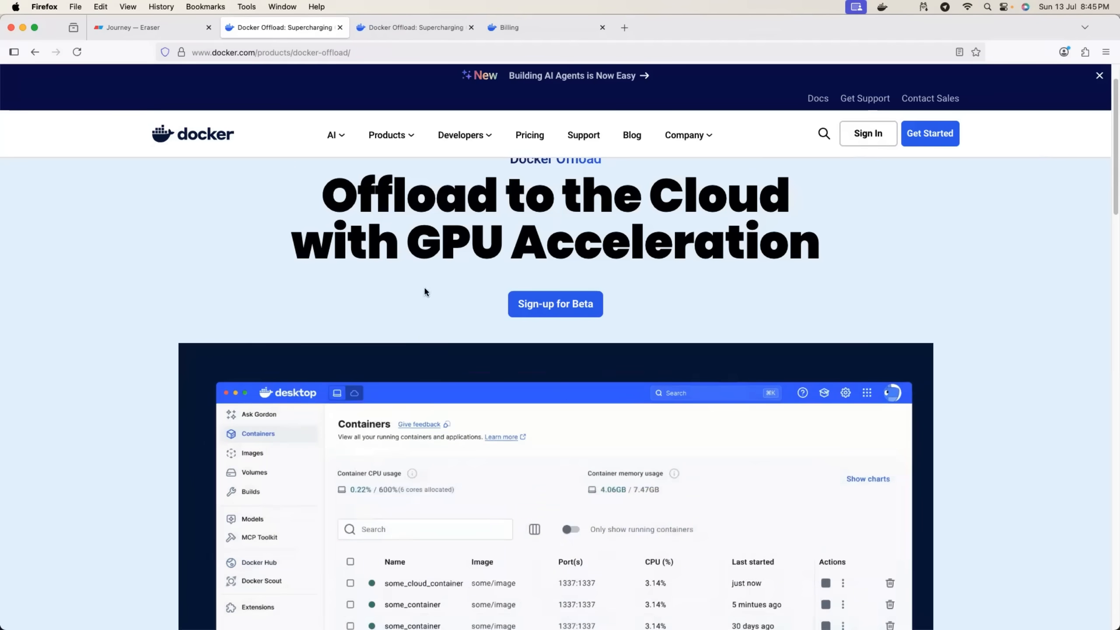
left_click(555, 303)
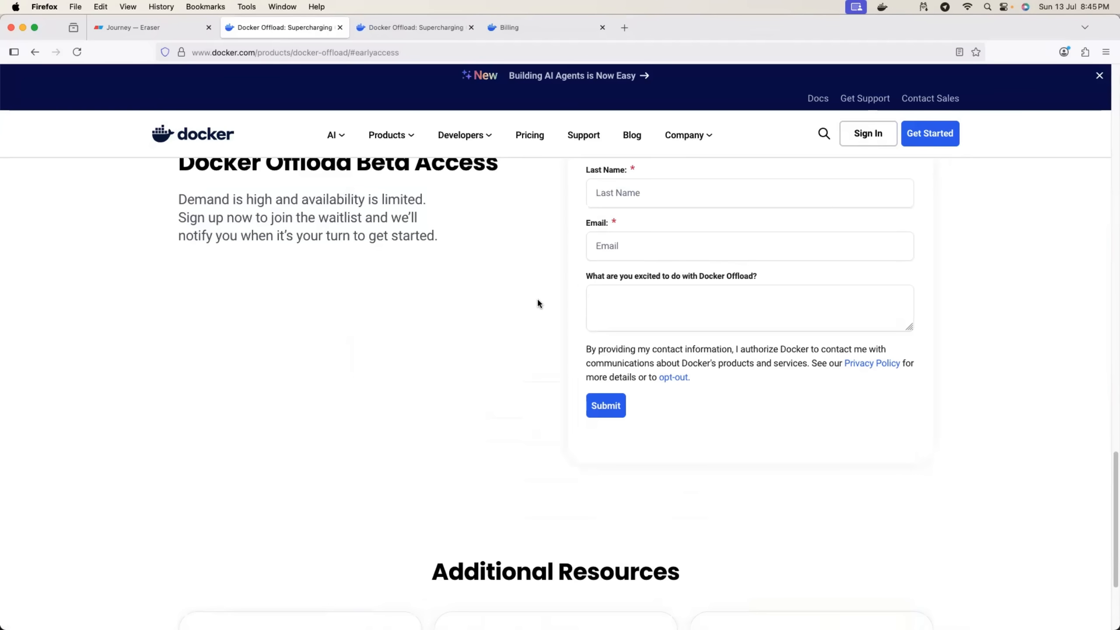
scroll("up", 3)
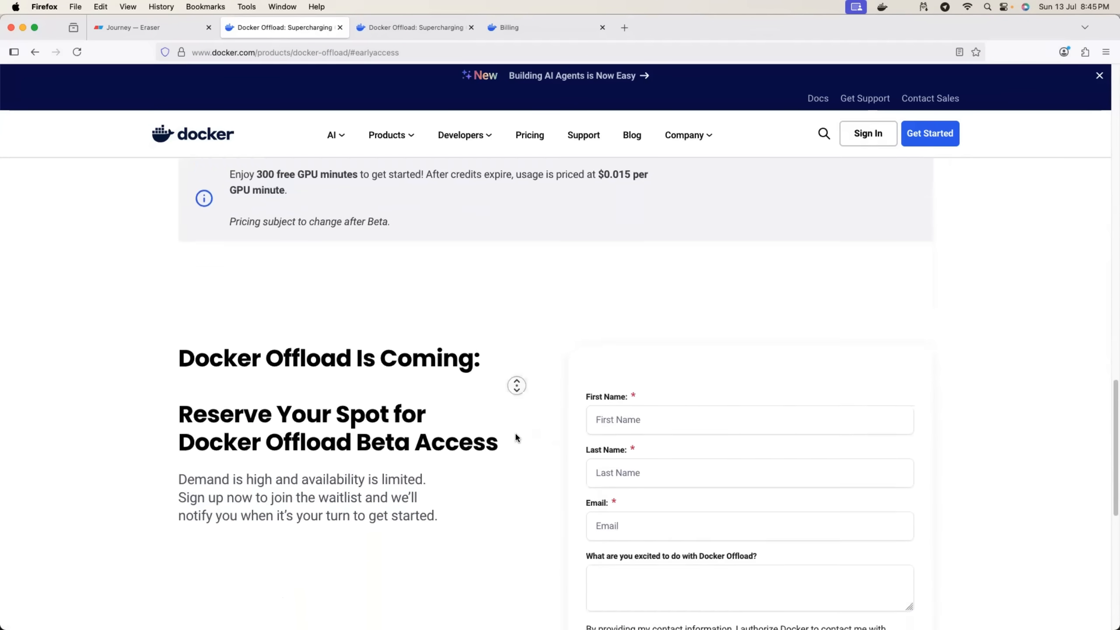
scroll("down", 3)
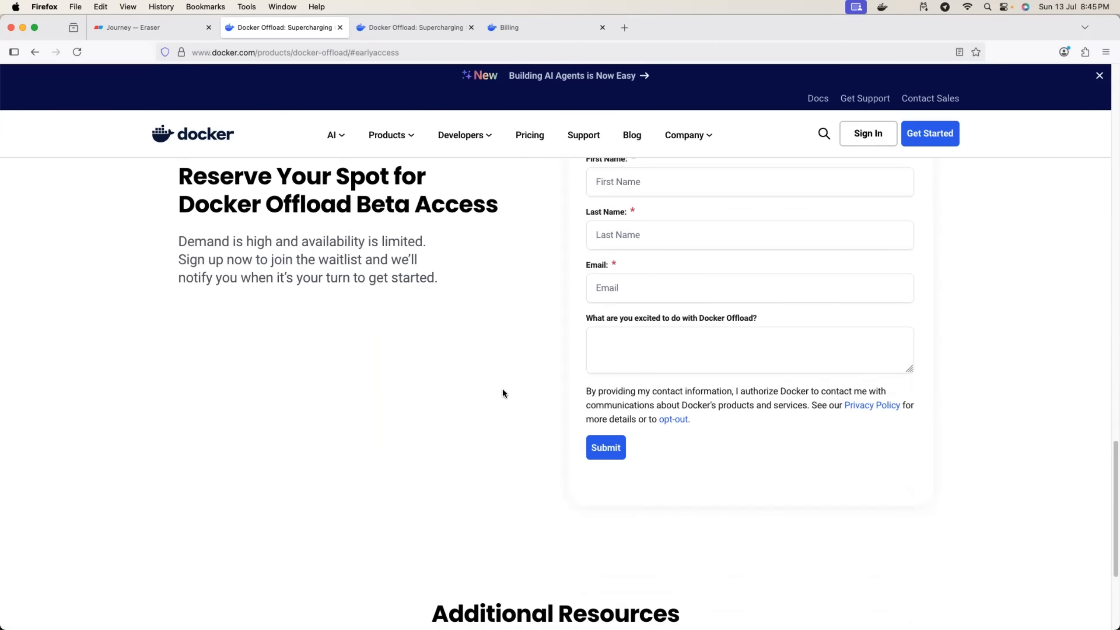
scroll("down", 3)
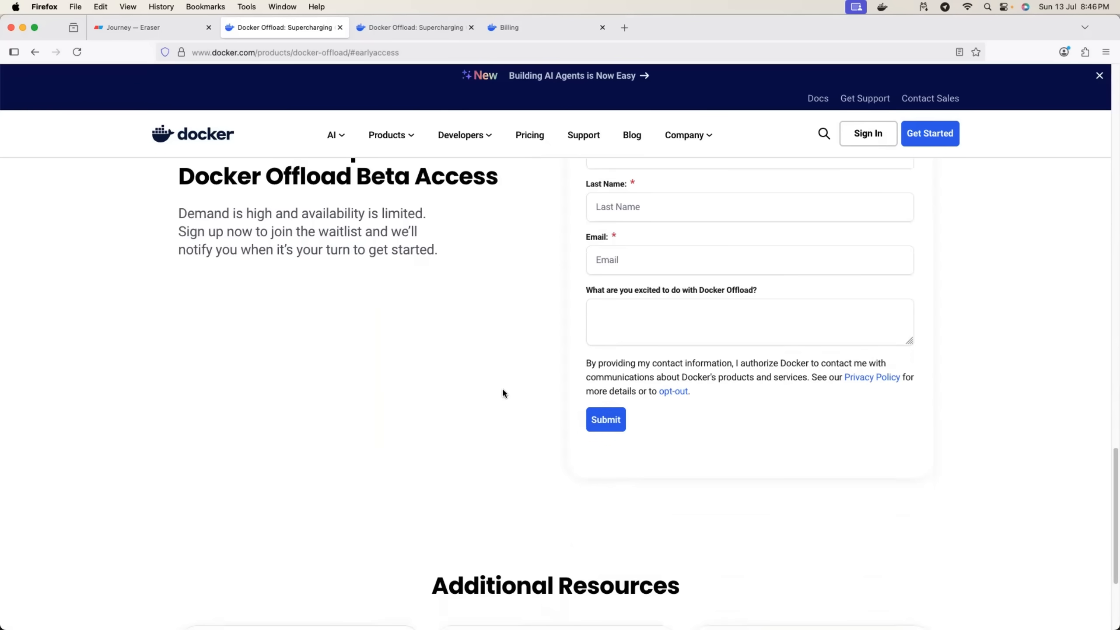
scroll("down", 3)
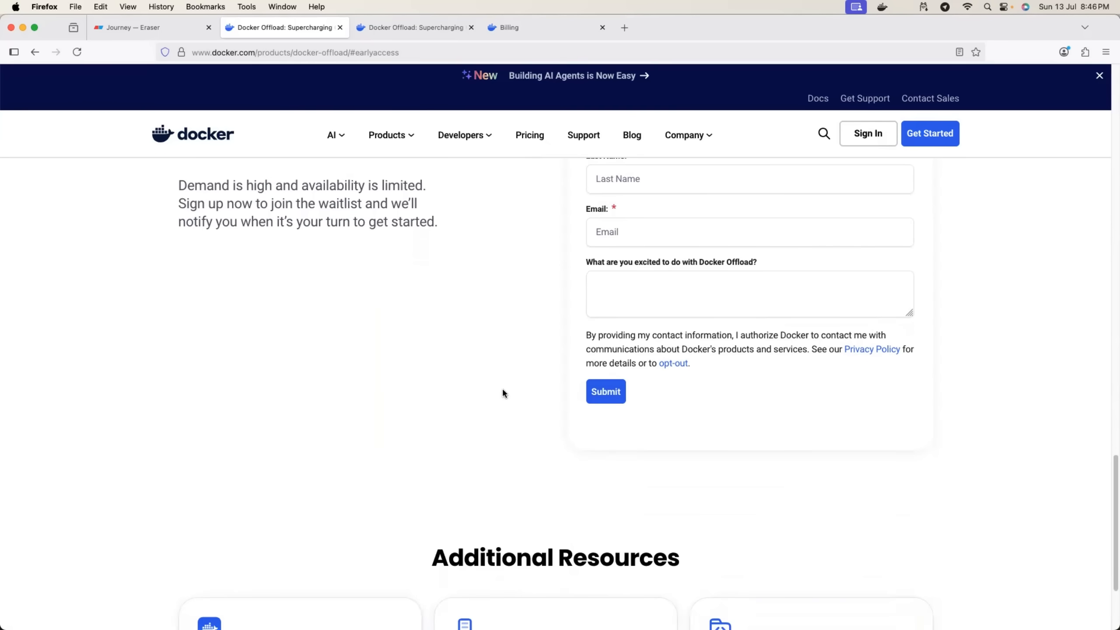
scroll("down", 3)
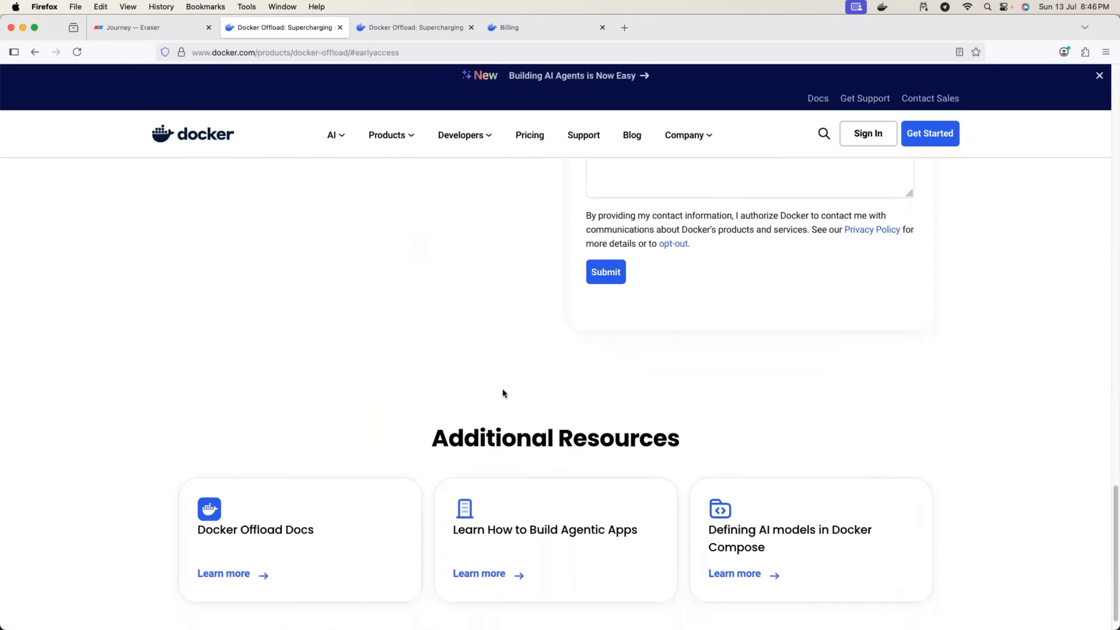
scroll("down", 3)
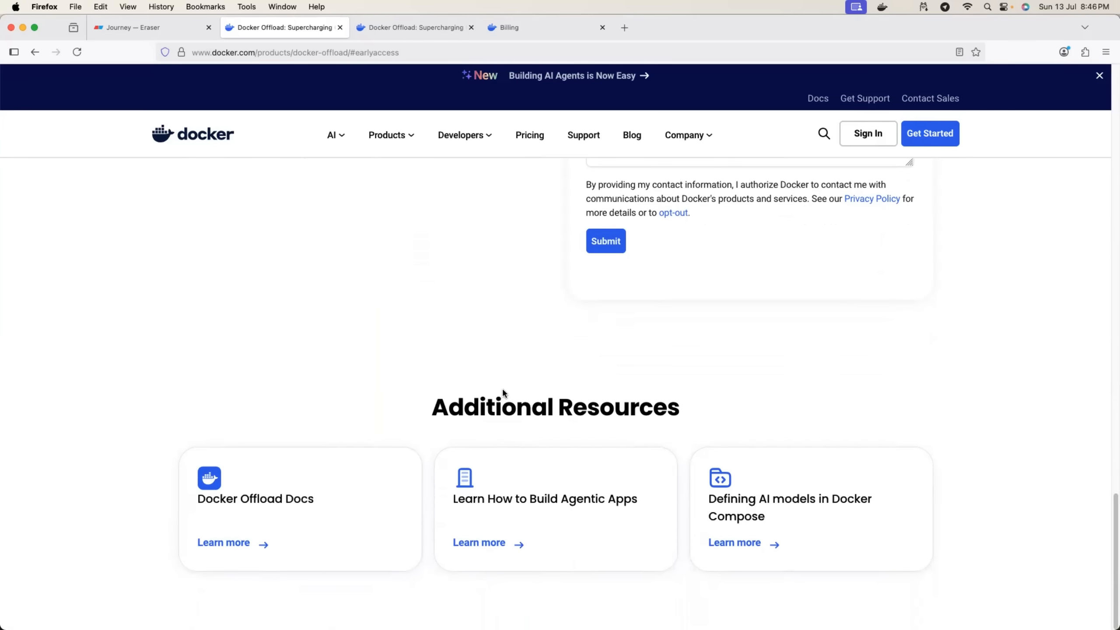
mouse_move(414, 28)
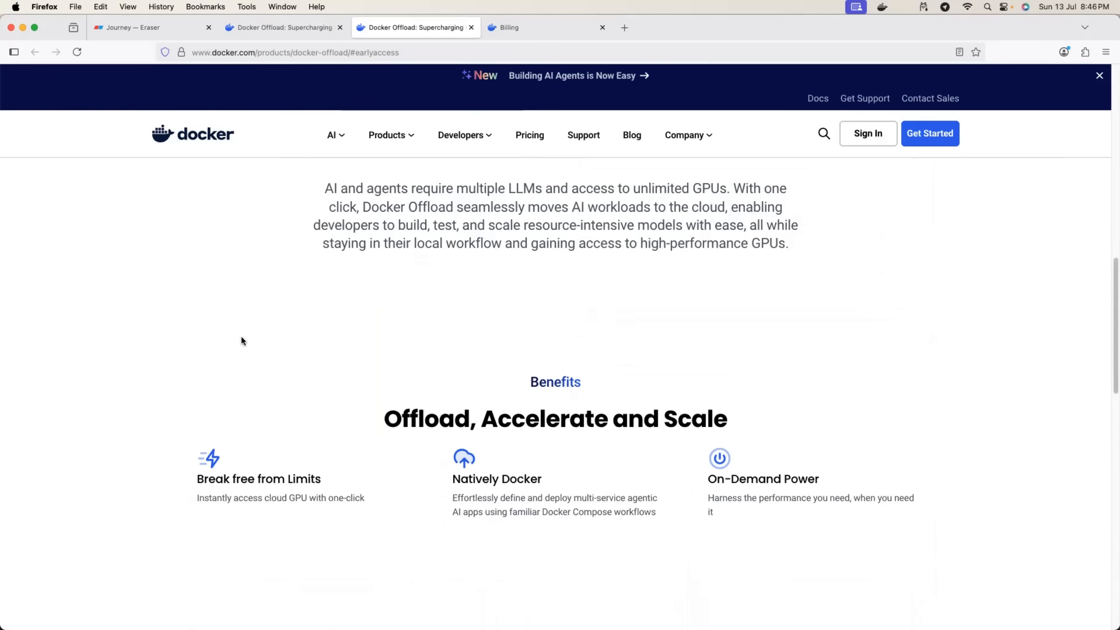
- Scroll down to the 300 free GPU minutes note and 'Reserve Your Spot' form
scroll("down", 3)
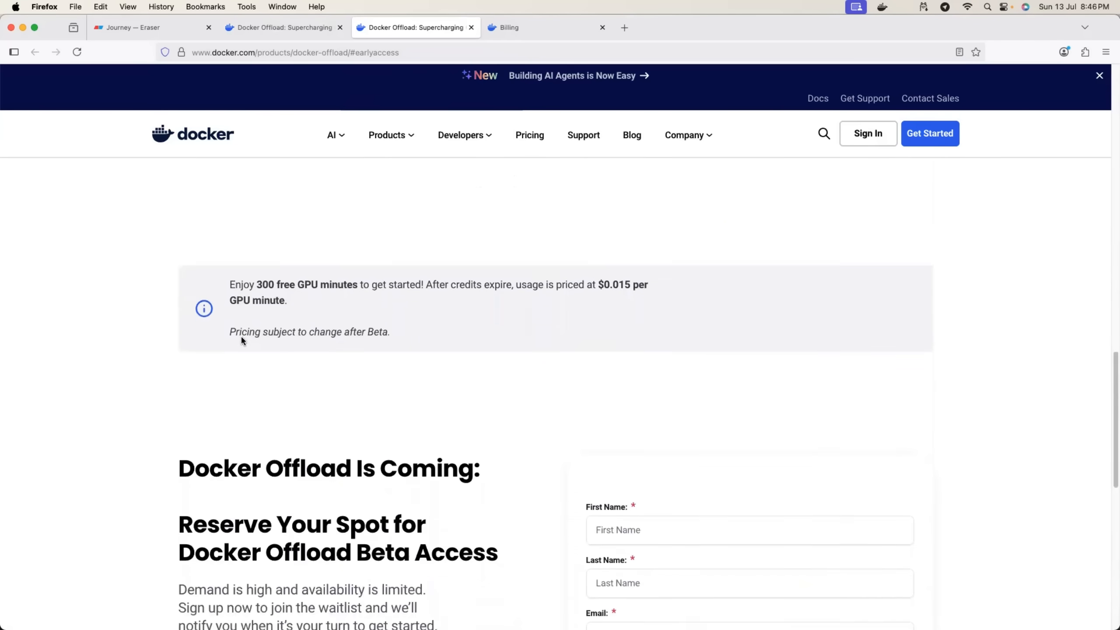
scroll("down", 3)
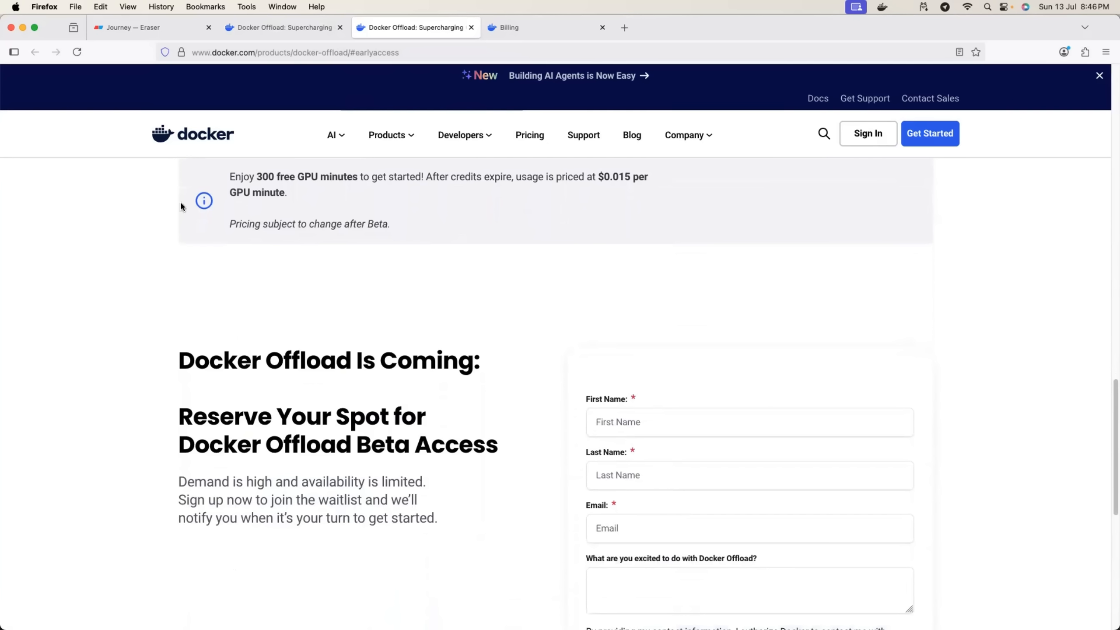
mouse_move(249, 177)
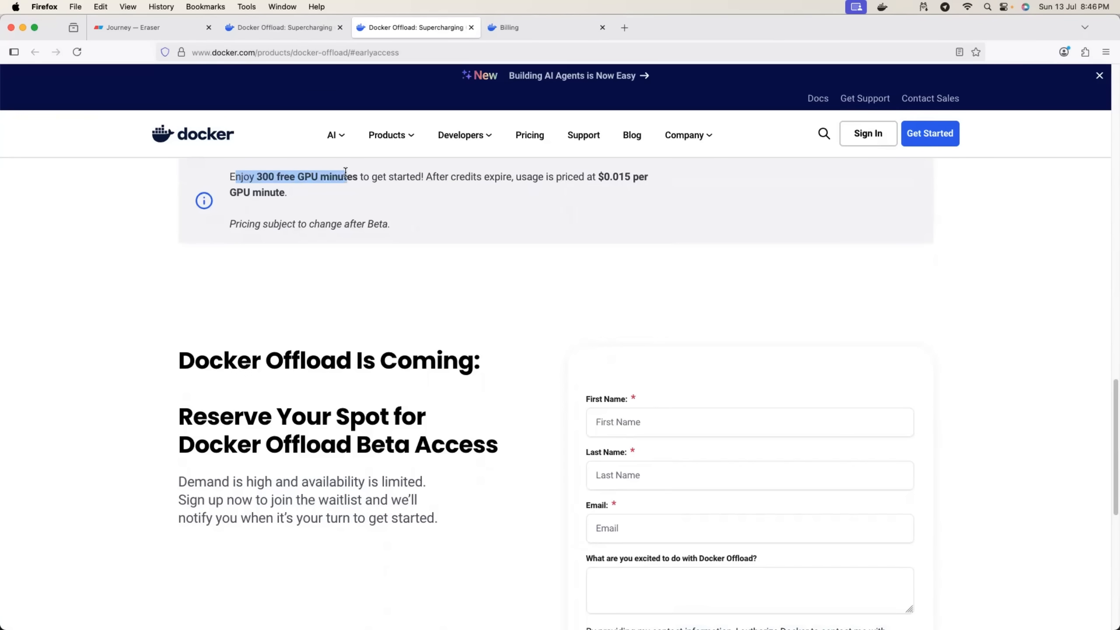
scroll("down", 3)
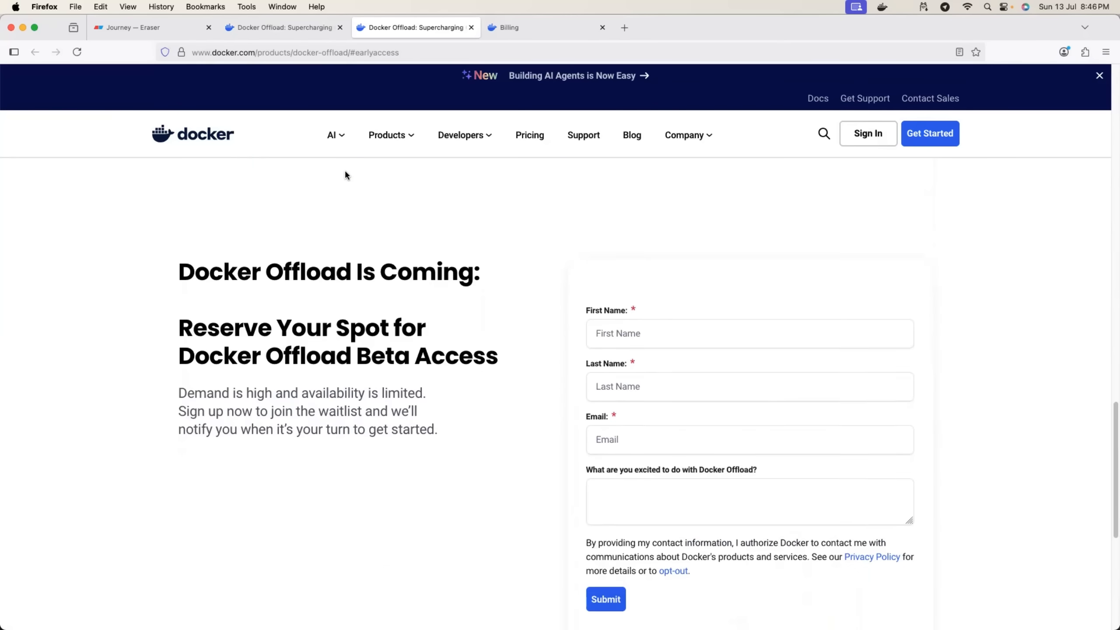
scroll("down", 3)
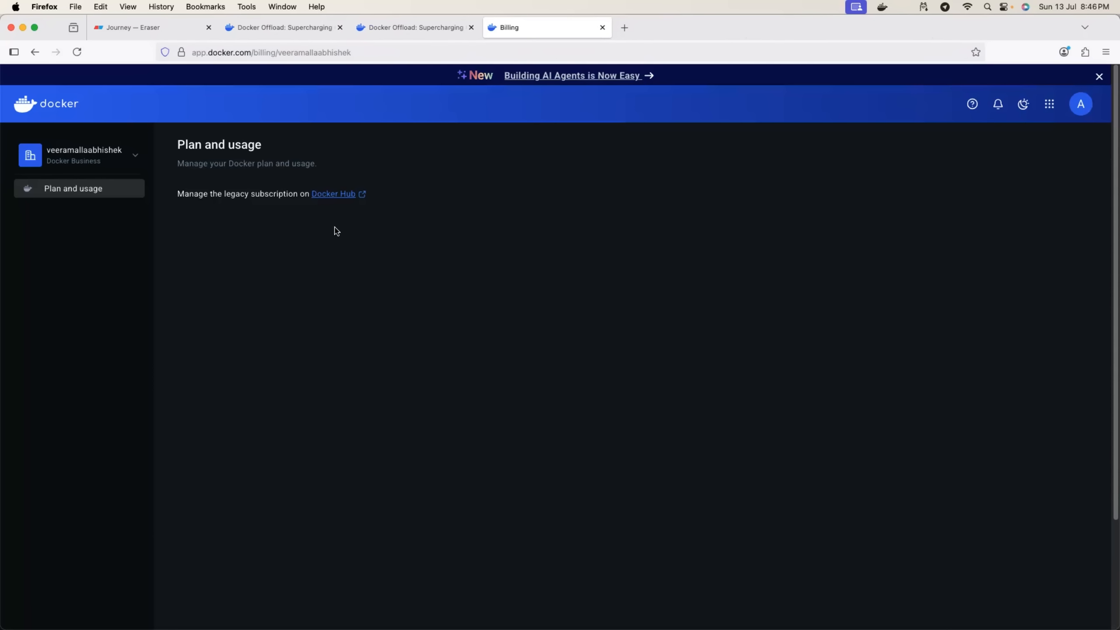
mouse_move(378, 210)
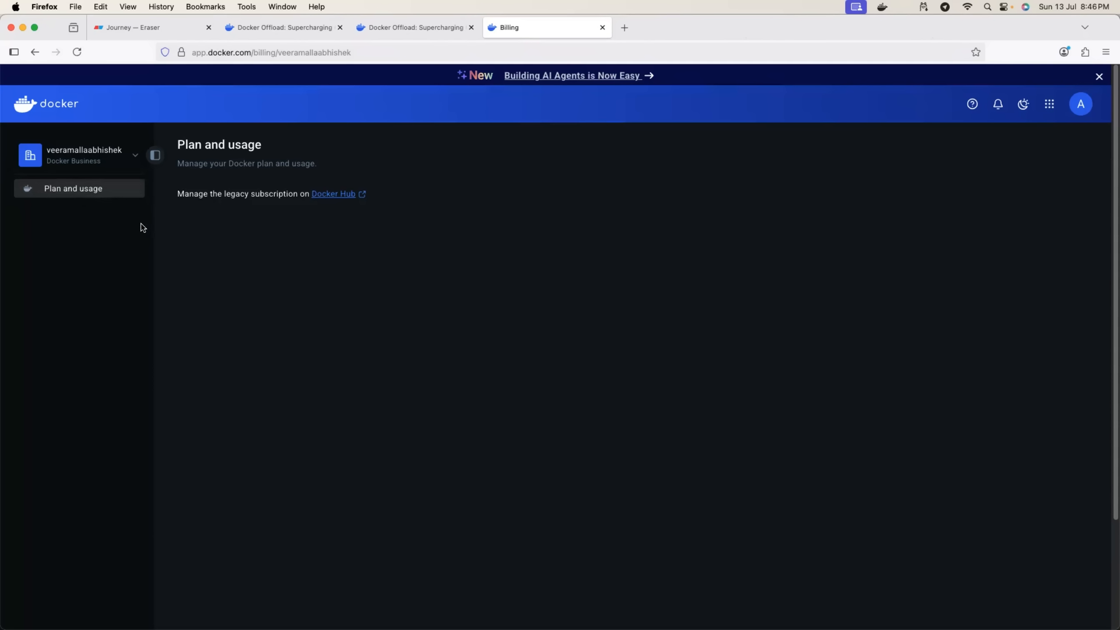
mouse_move(229, 226)
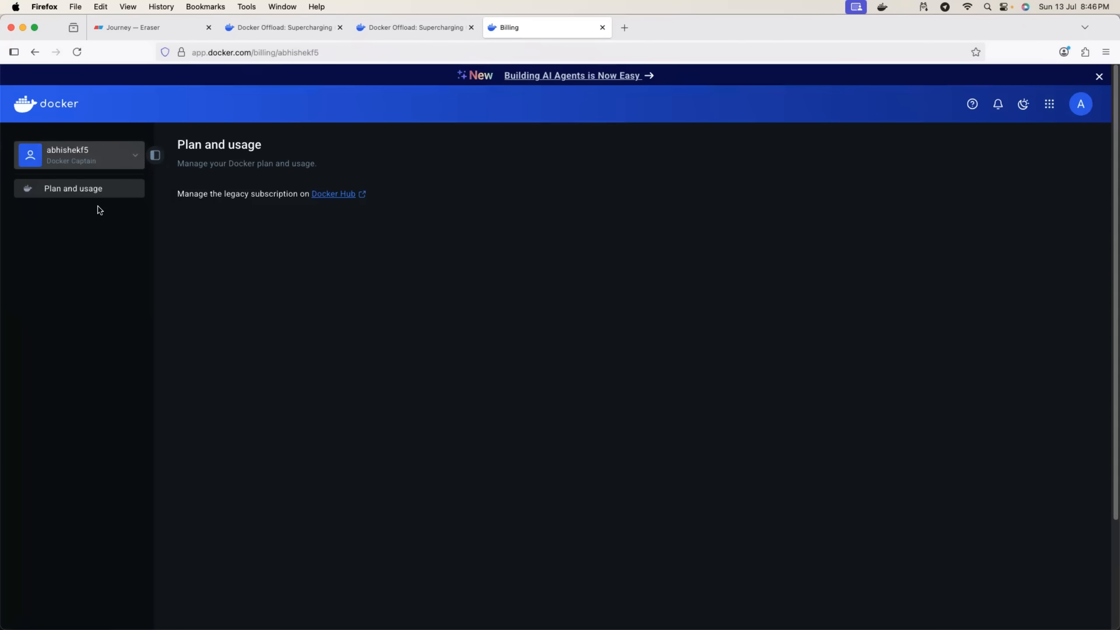
mouse_move(415, 27)
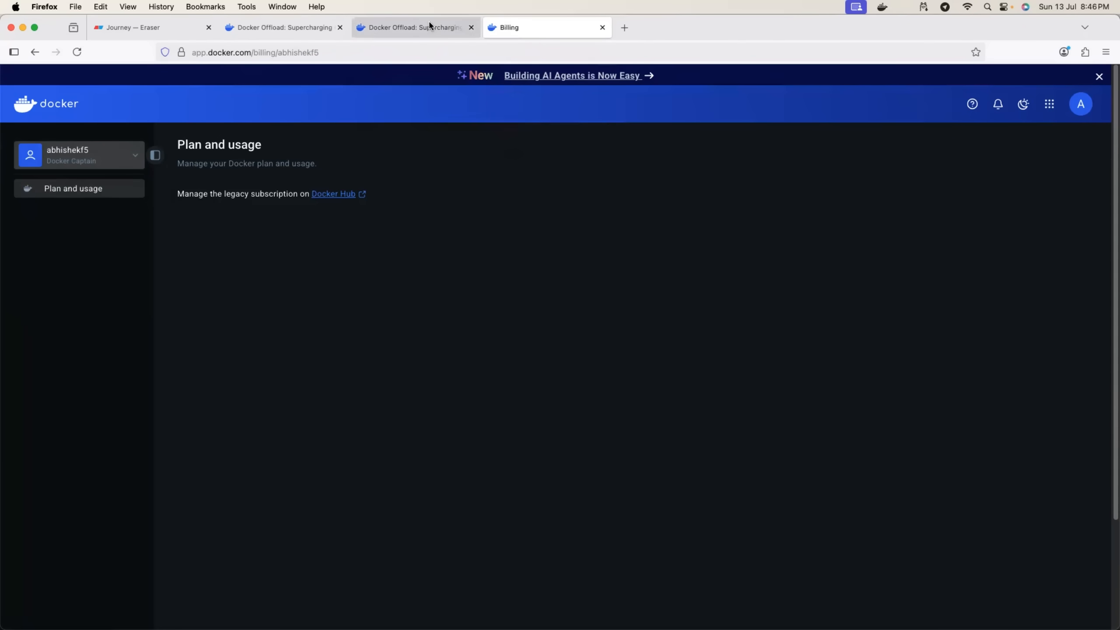
- Return to the Docker Offload beta signup tab from Docker Billing
left_click(415, 27)
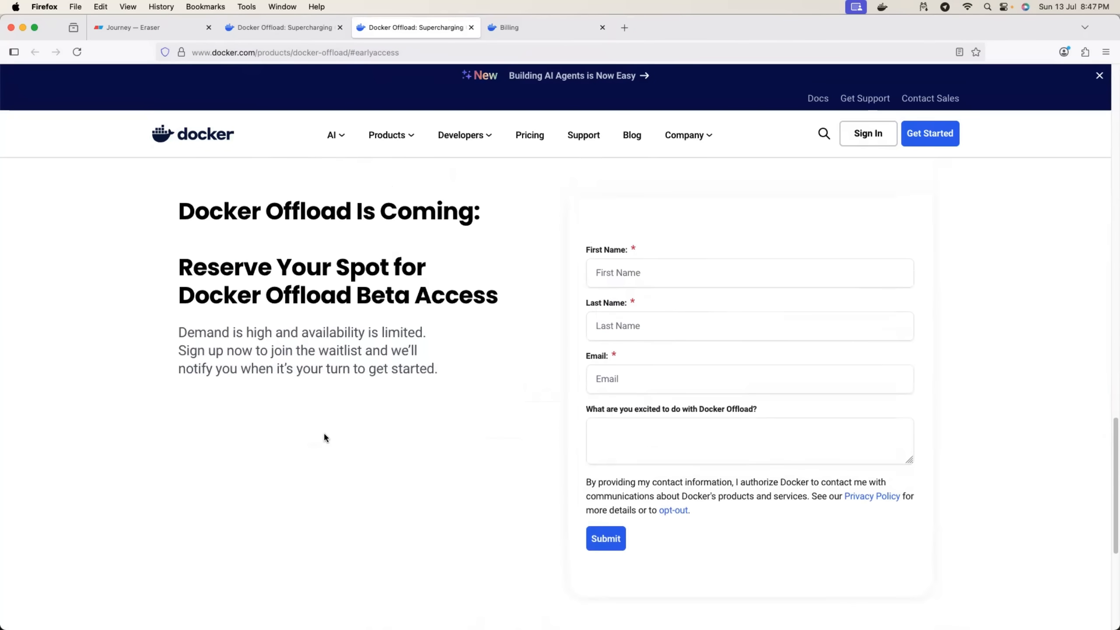
mouse_move(512, 294)
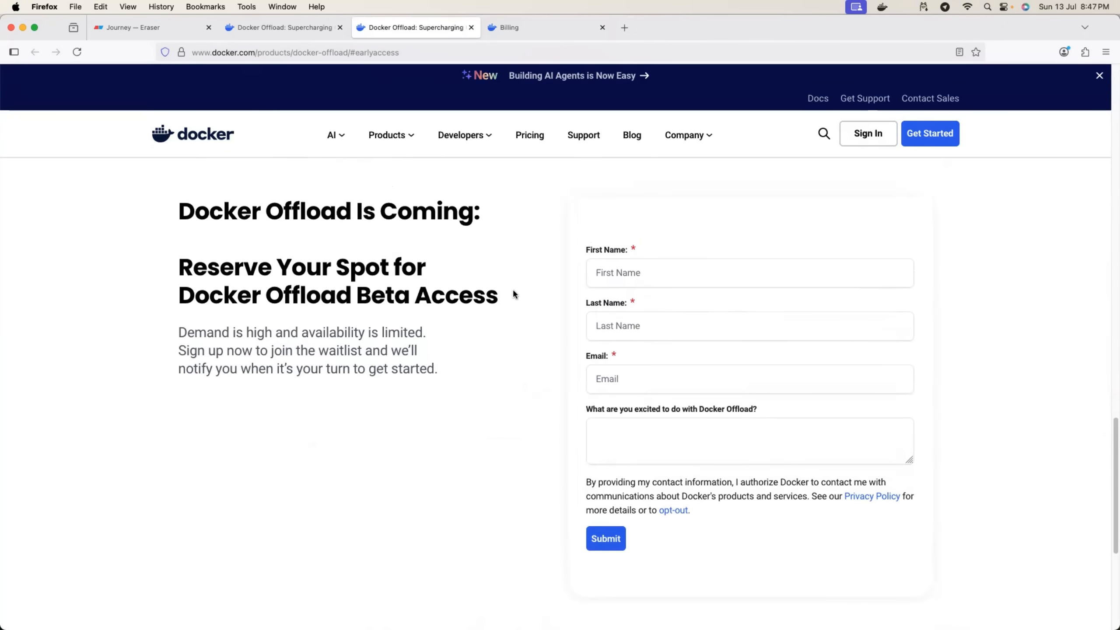
mouse_move(329, 216)
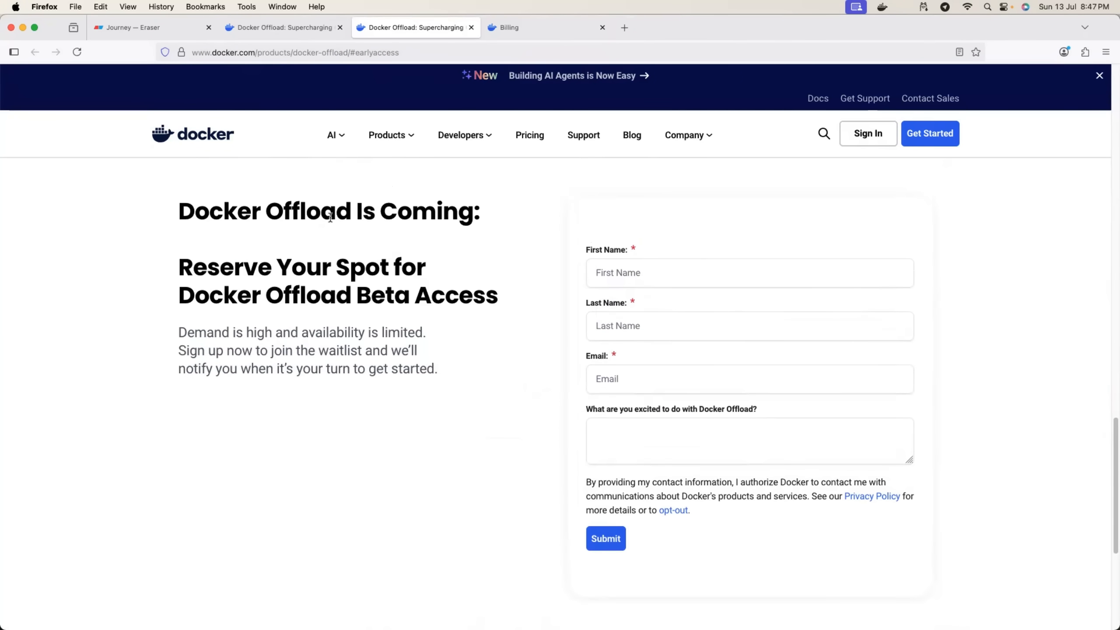
- Scroll the Docker Offload product page to view the GPU Acceleration headline
scroll("down", 3)
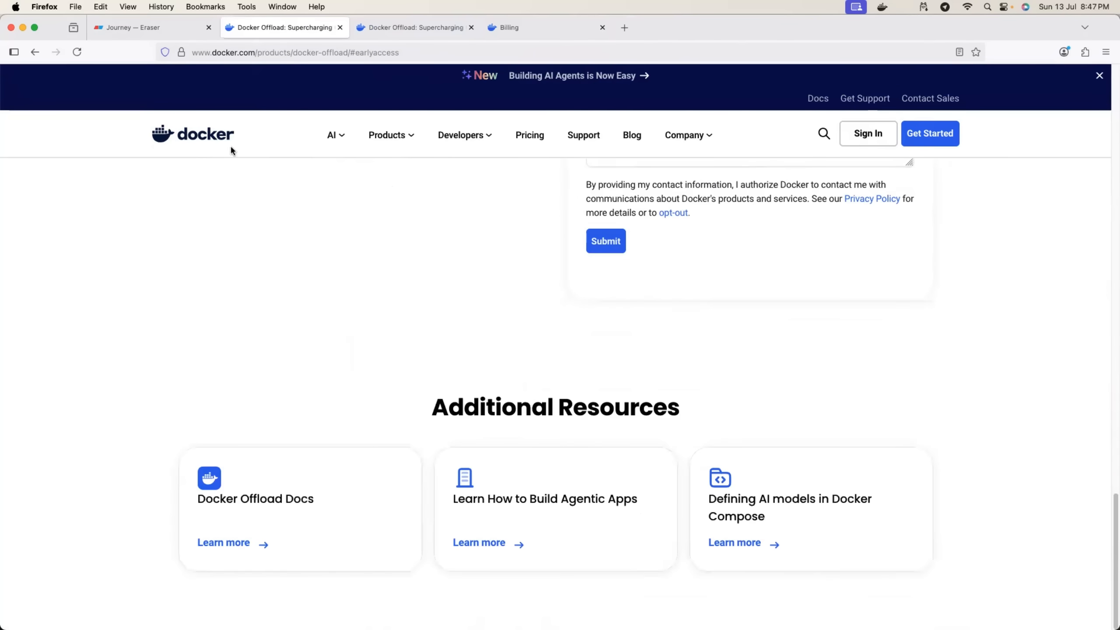
scroll("up", 3)
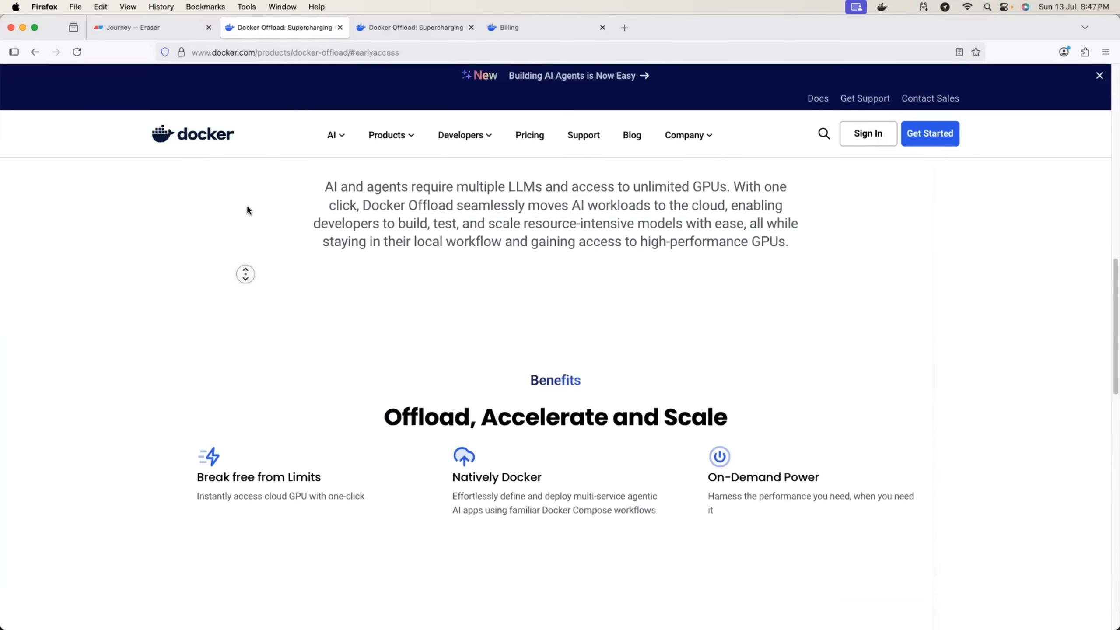
scroll("up", 3)
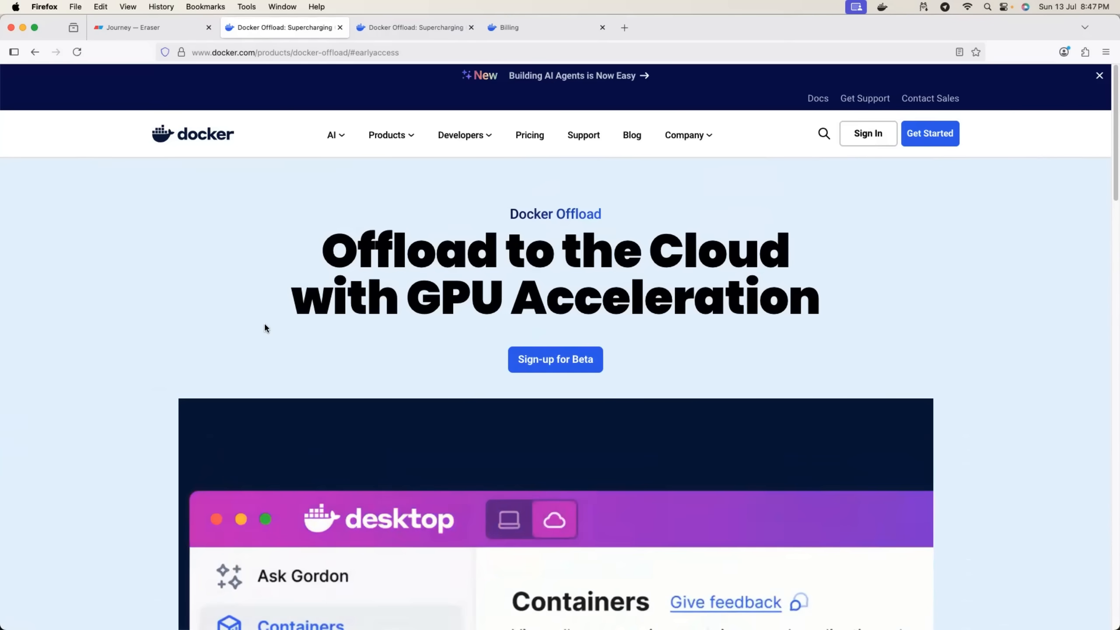
scroll("down", 3)
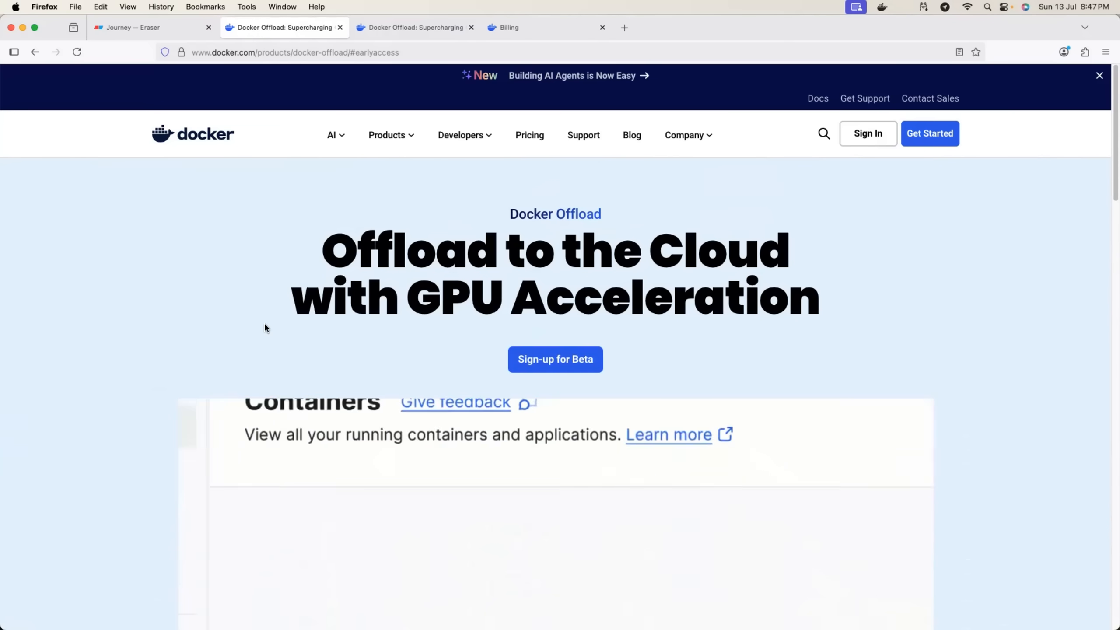
scroll("down", 3)
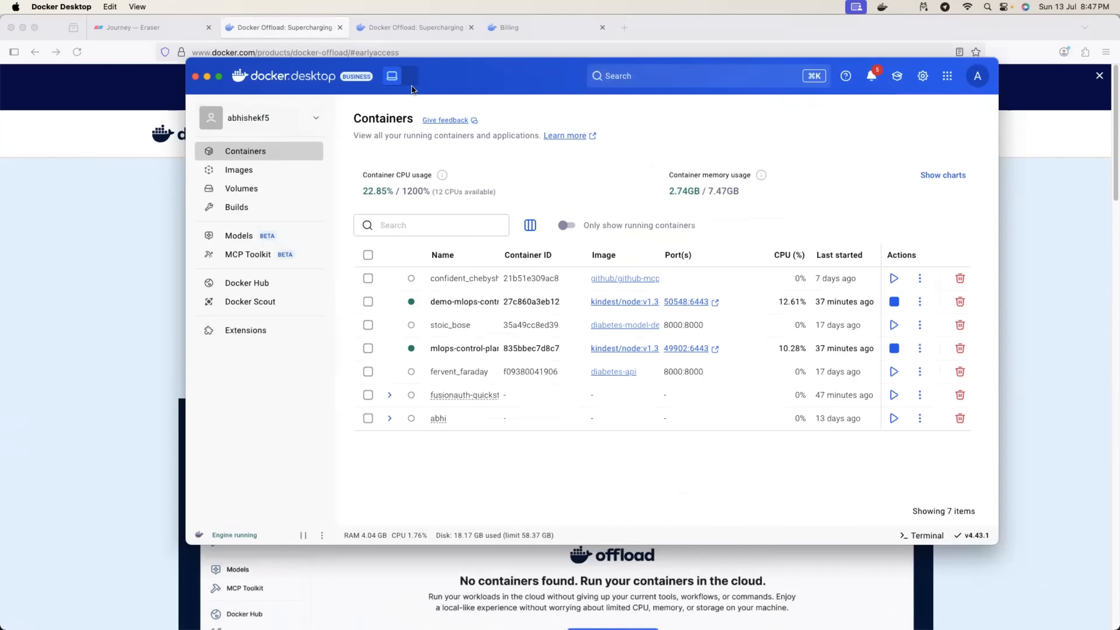
mouse_move(391, 76)
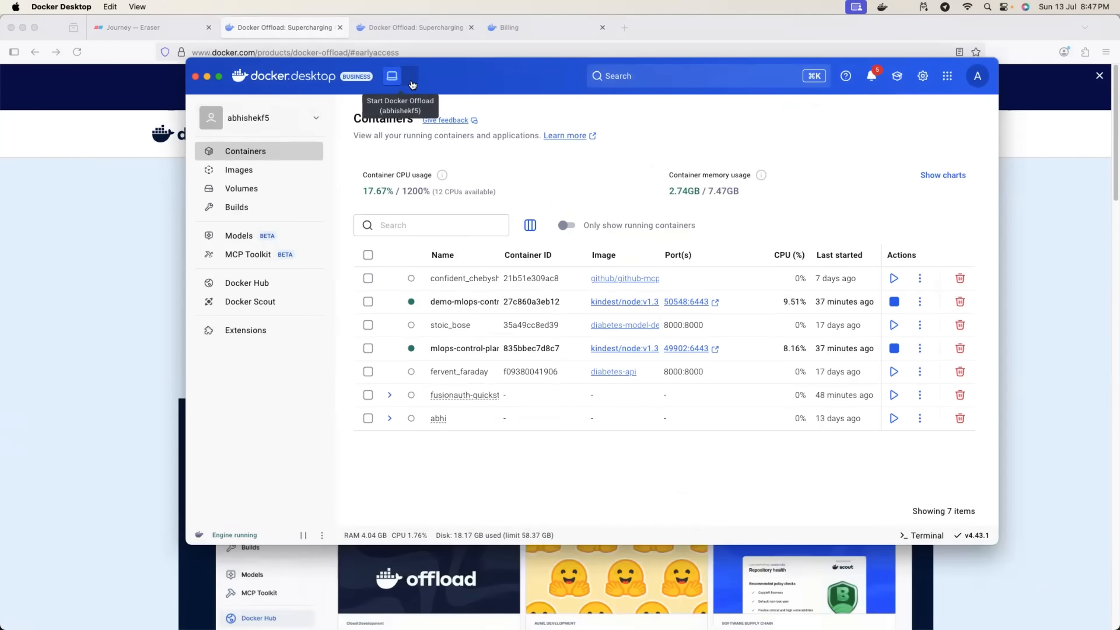
- Toggle the Docker Offload cloud switch in the title bar to start the cloud engine
left_click(392, 76)
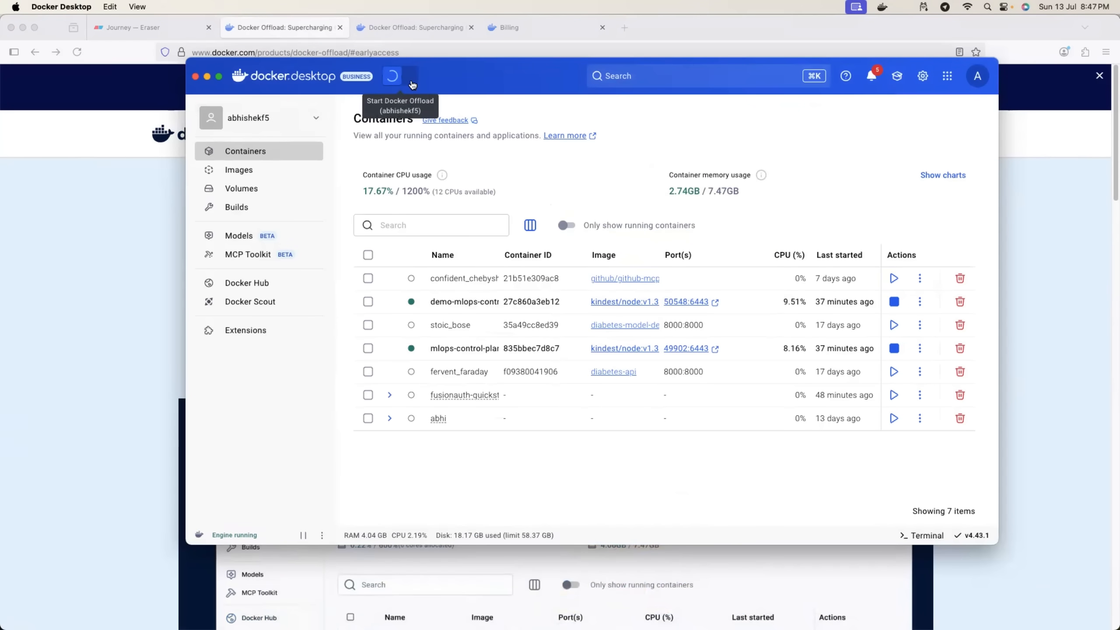
left_click(400, 76)
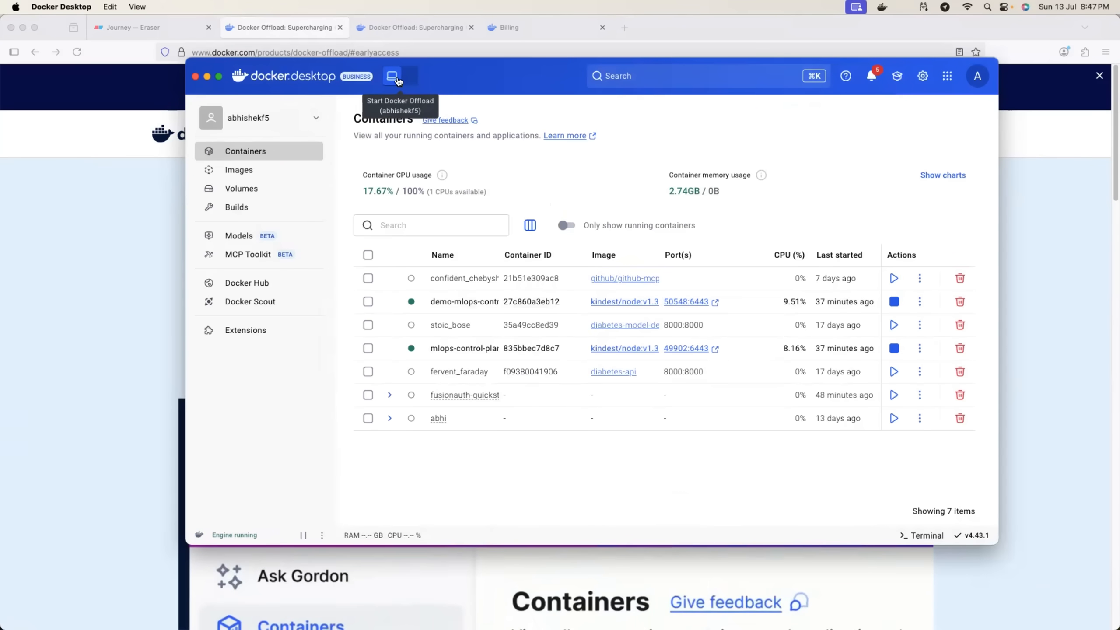
left_click(391, 76)
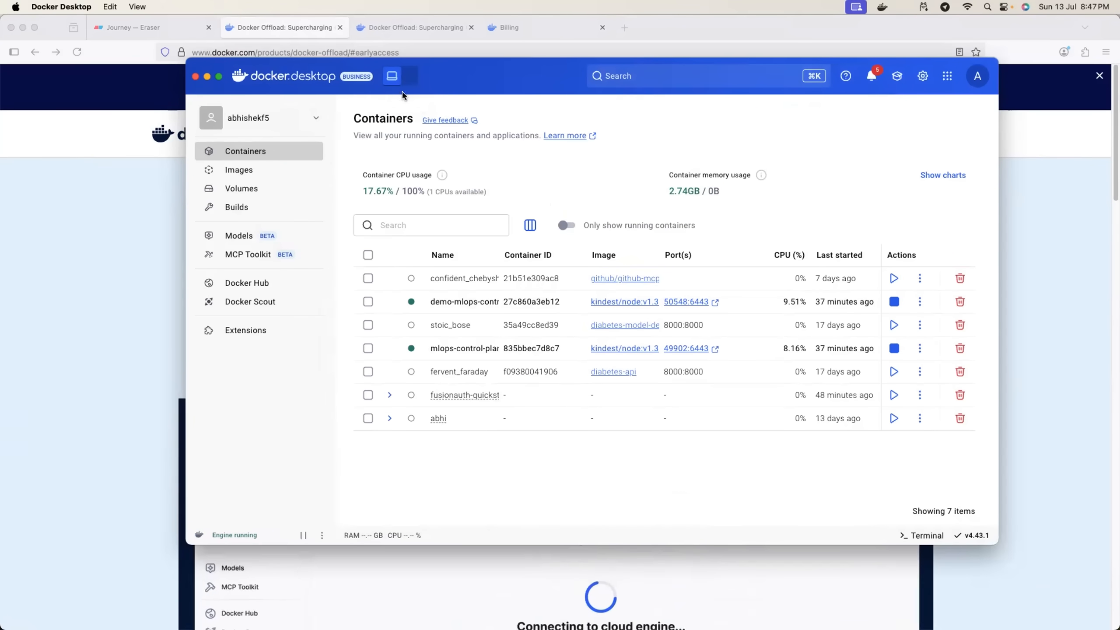